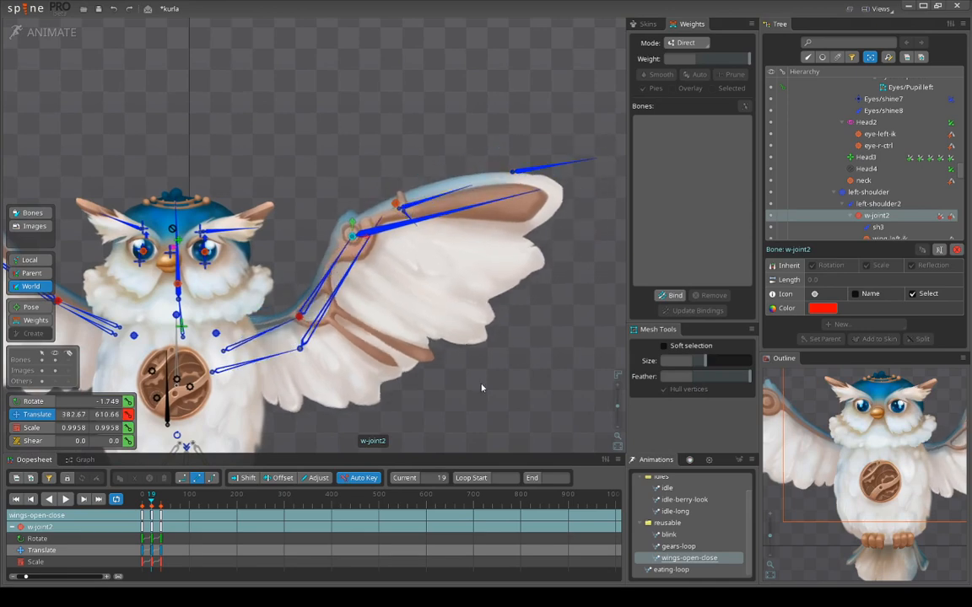
# Drag the w-joint2 bone upward at frame 19 to lift the wing, then return to setup mode
pyautogui.moveTo(354, 236); pyautogui.dragTo(388, 270)
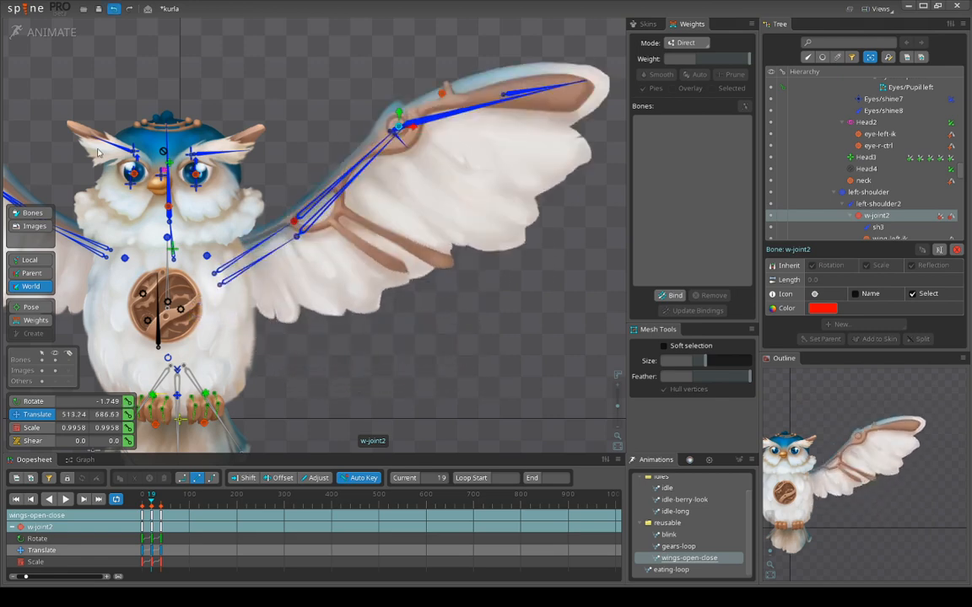
pyautogui.click(44, 32)
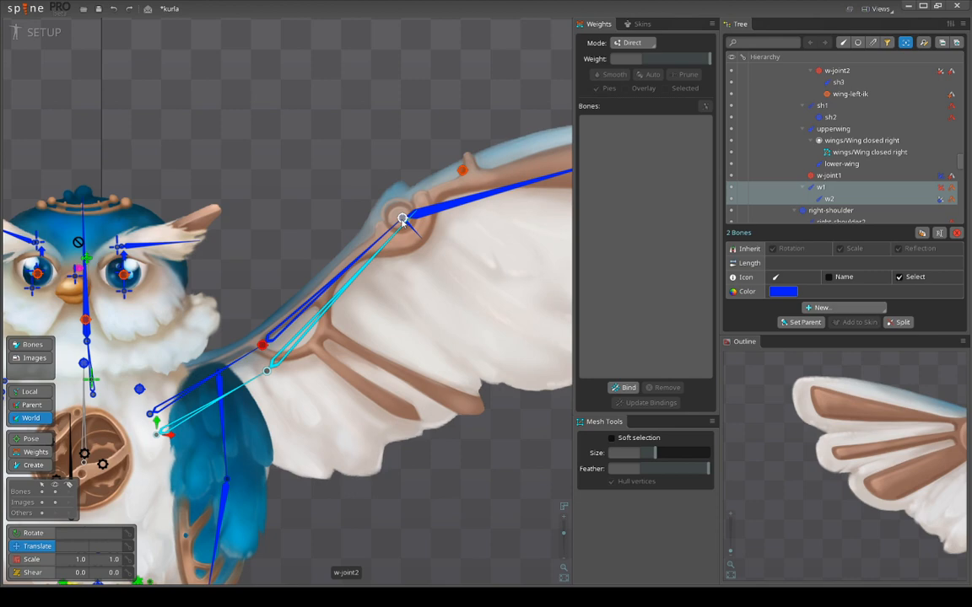
pyautogui.moveTo(403, 221)
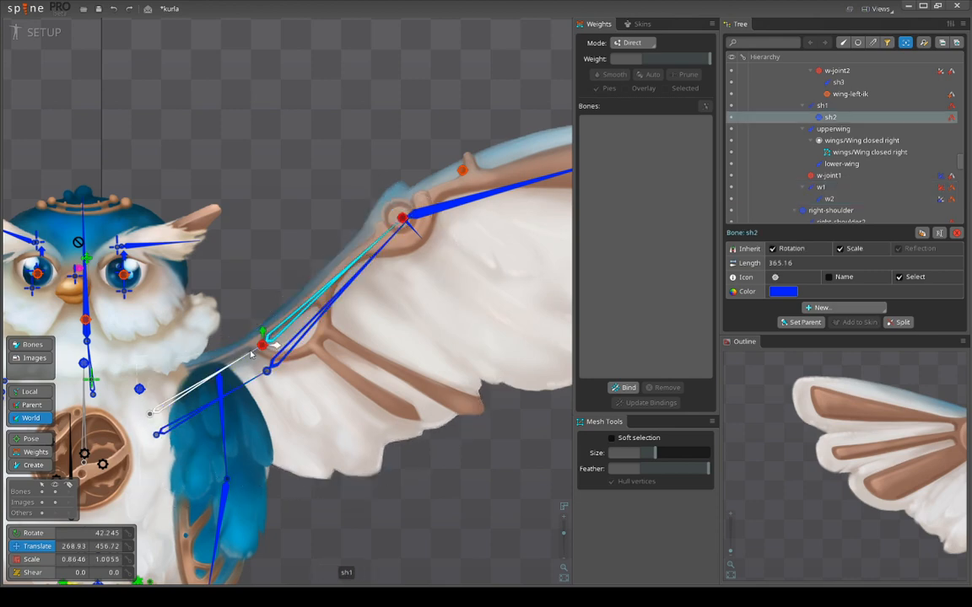
# Select the sh2 wing bone in setup mode to show its properties
pyautogui.click(403, 218)
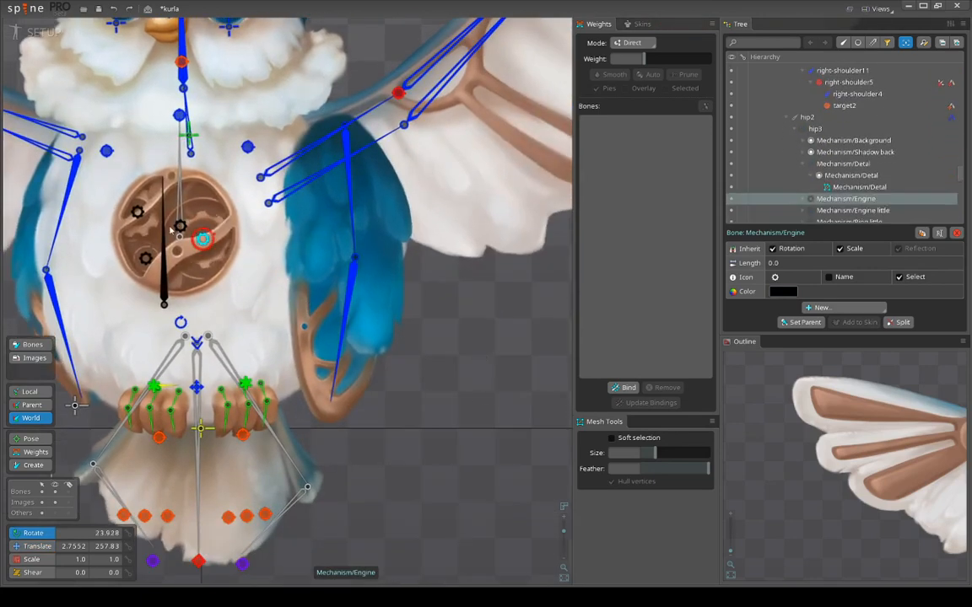
# Click through the owl's tail bones, ending with tail0 selected in the Tree
pyautogui.click(851, 198)
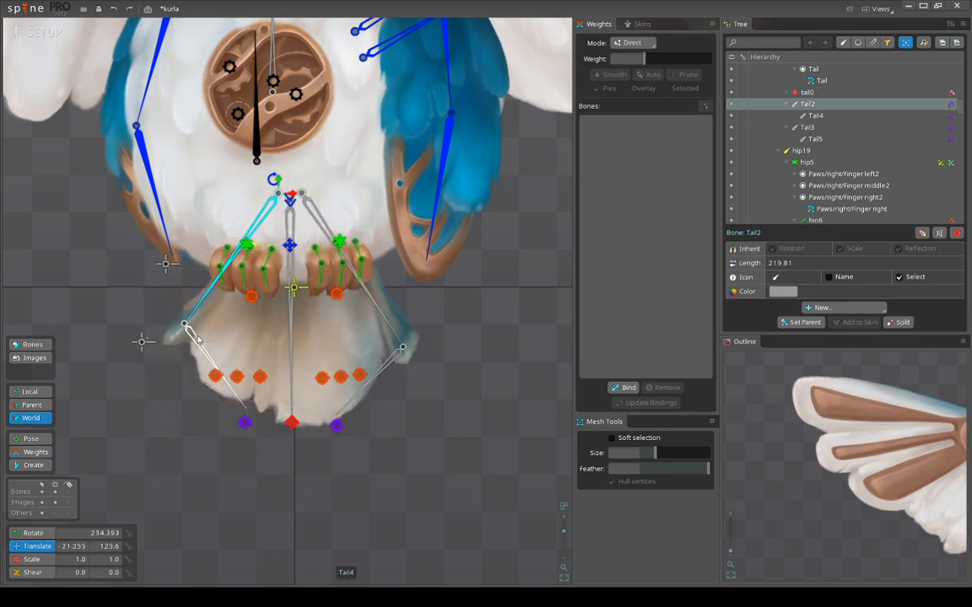
pyautogui.click(815, 116)
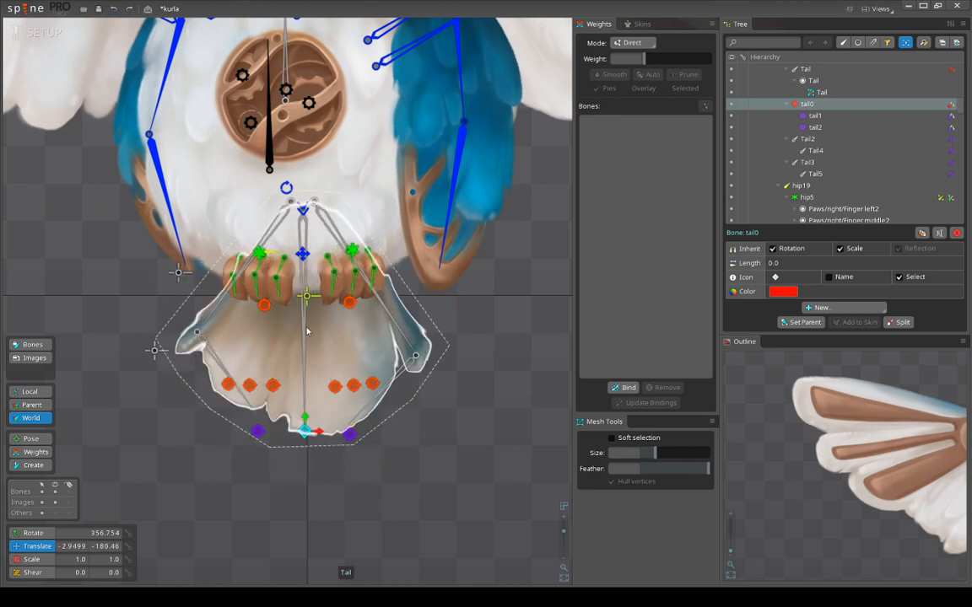
pyautogui.click(813, 92)
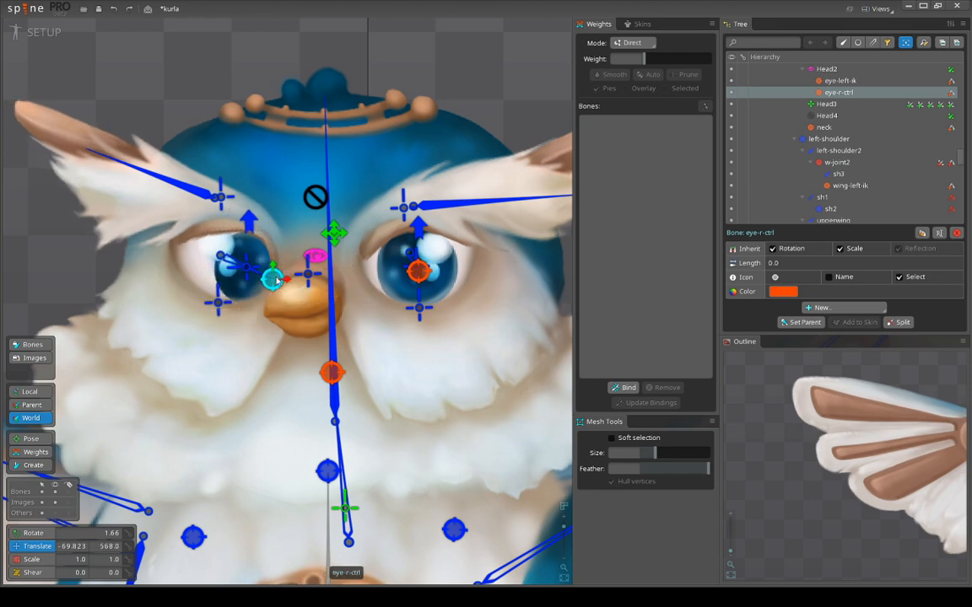
# Select the Eyes/shine5 shine bone on the owl's left eye
pyautogui.click(247, 268)
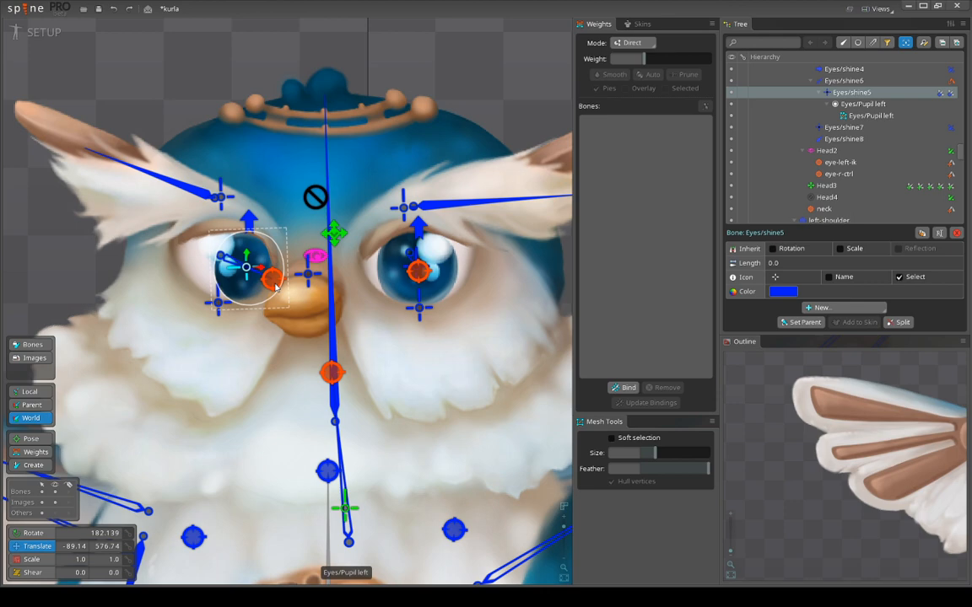
pyautogui.click(839, 174)
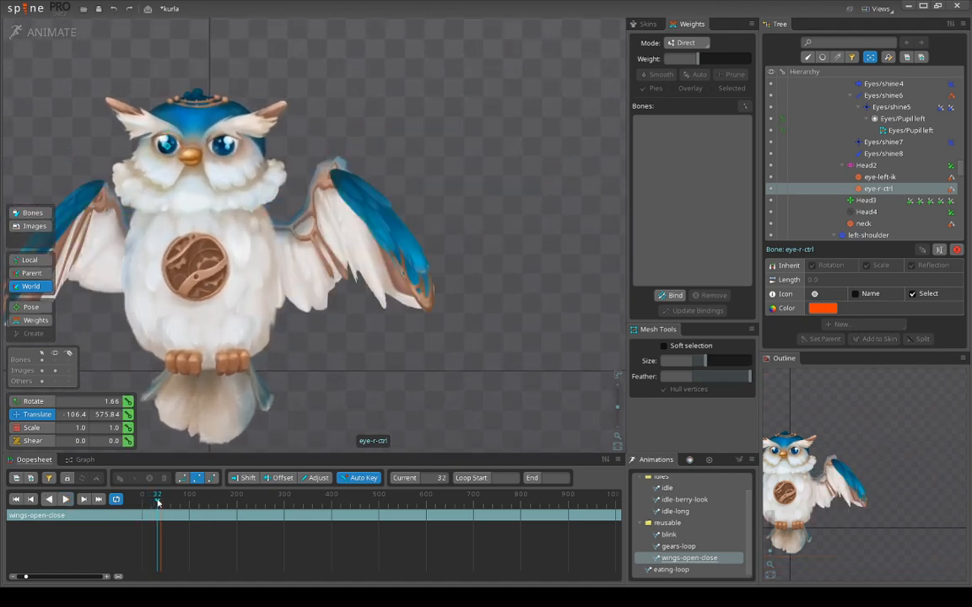
# Play eating-loop, fly-end, fly-loop and fly-start in turn, then close the owl project
pyautogui.click(66, 499)
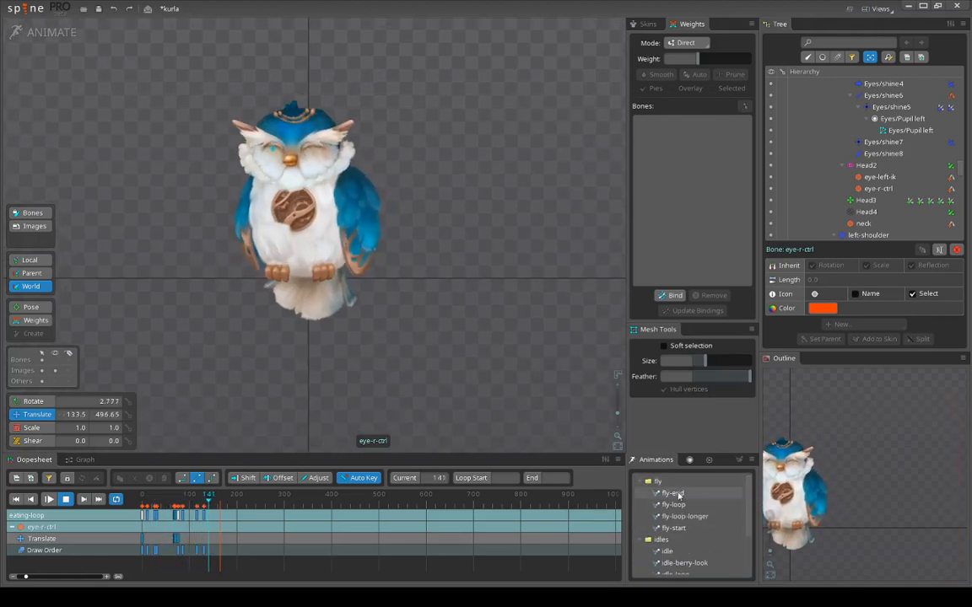
pyautogui.click(673, 492)
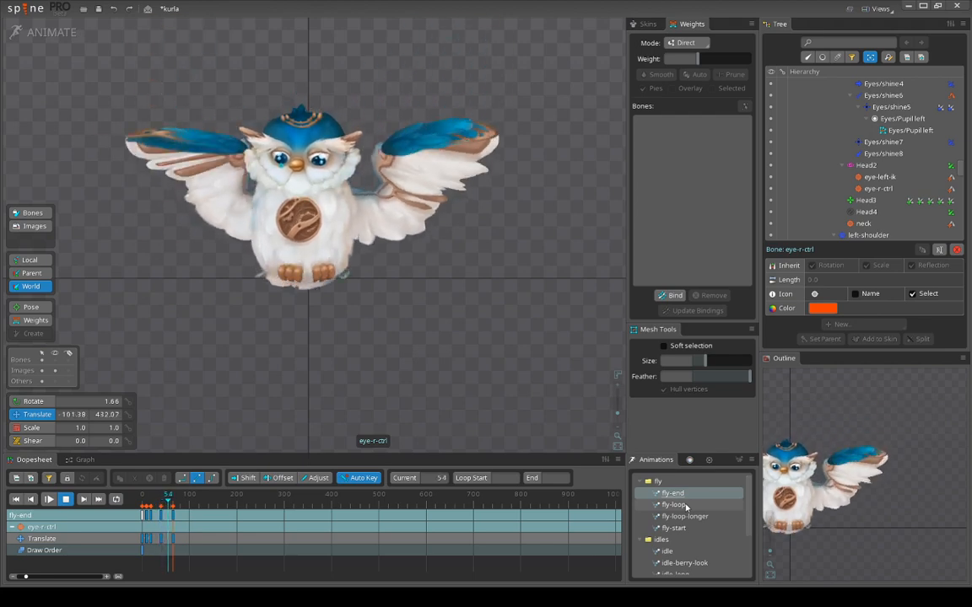
pyautogui.click(672, 504)
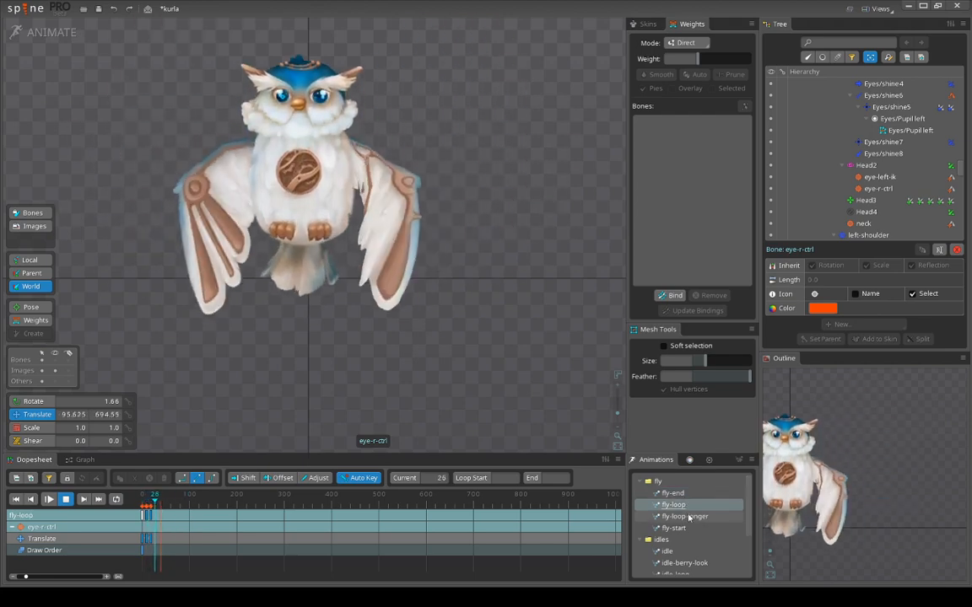
pyautogui.click(673, 528)
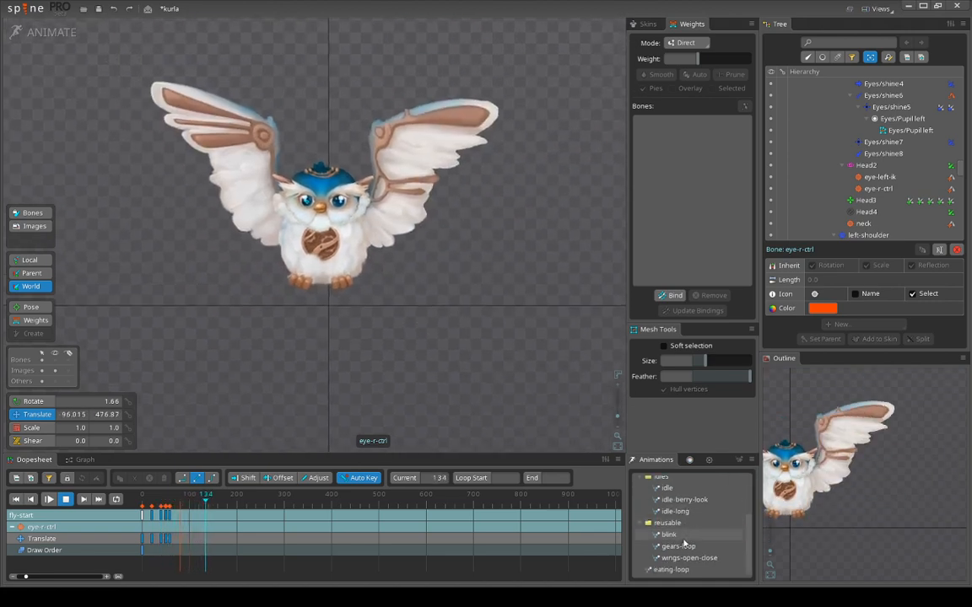
pyautogui.click(960, 6)
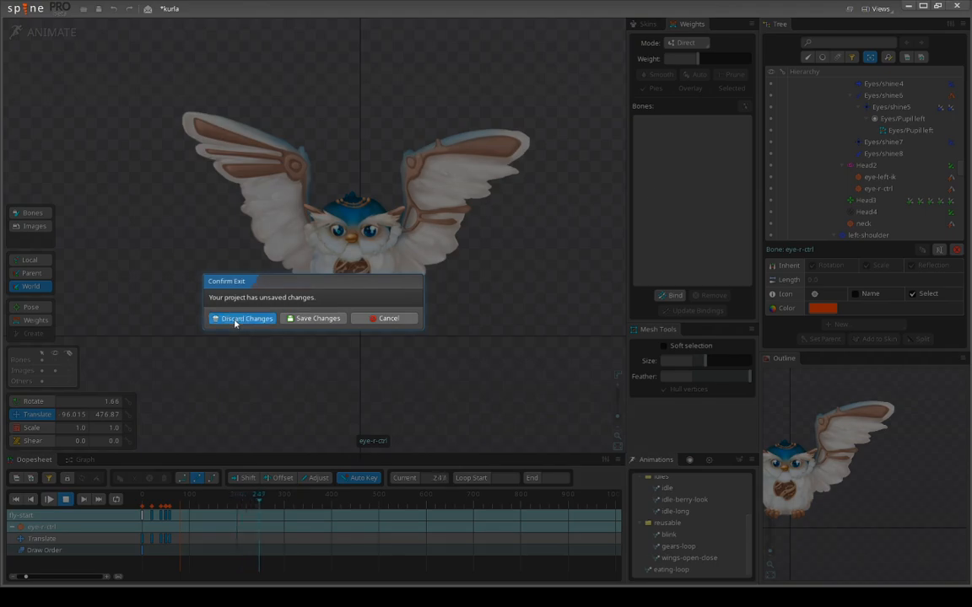
# Choose Discard Changes in Confirm Exit so snakeMan_side opens
pyautogui.click(245, 317)
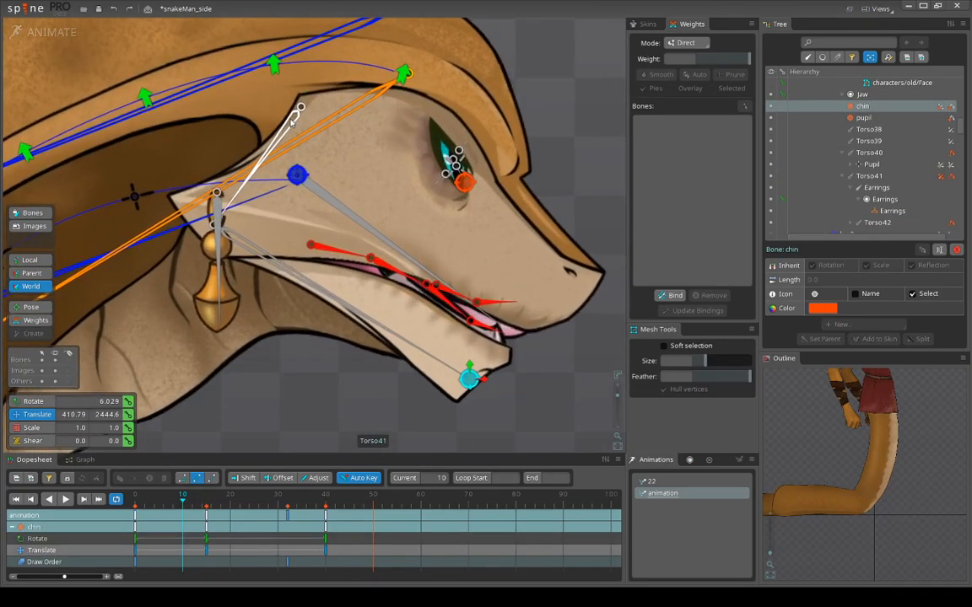
# Select Torso41 and the chin bone, then drag the chin down and back at frame 10
pyautogui.click(869, 176)
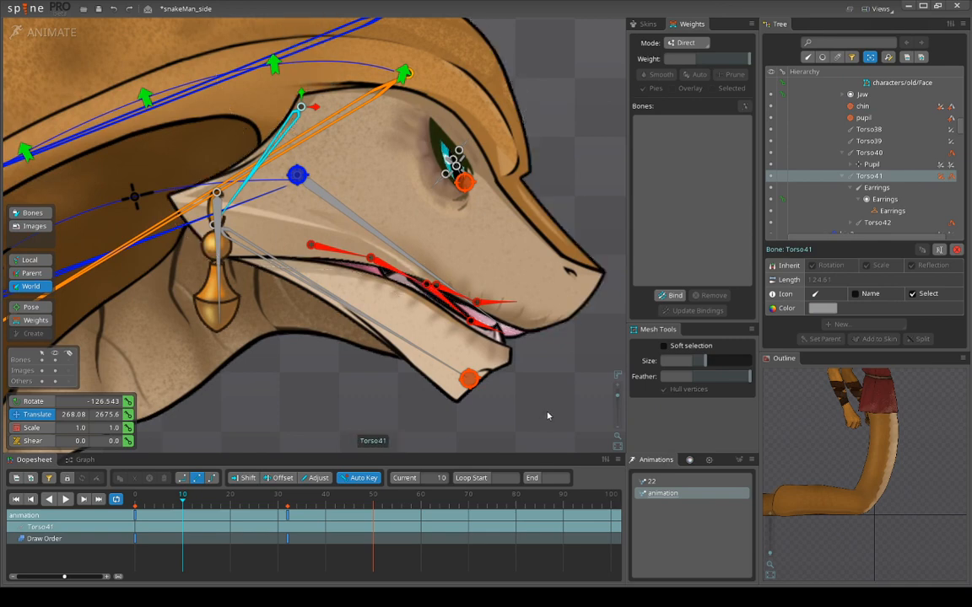
pyautogui.click(862, 105)
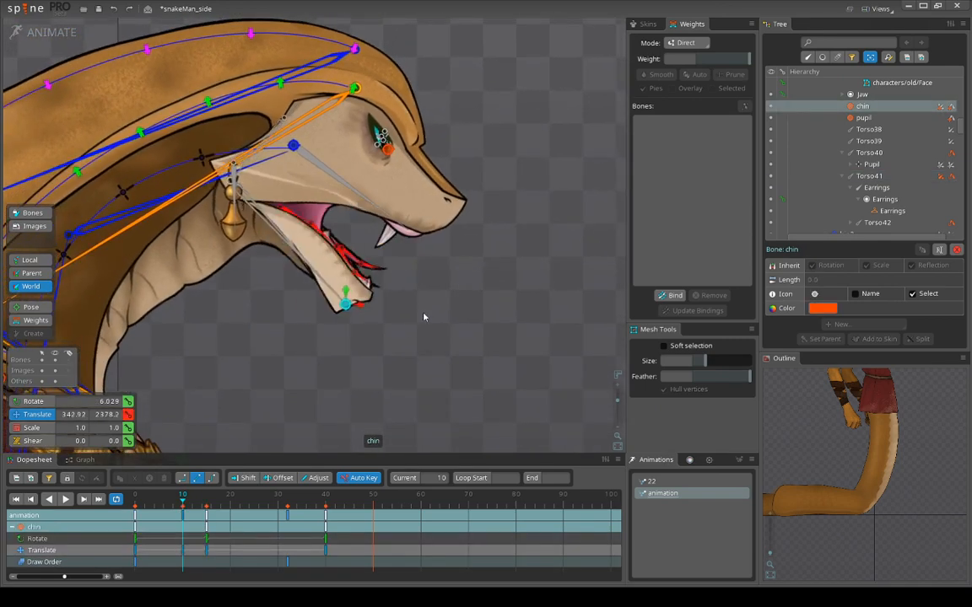
pyautogui.moveTo(346, 302); pyautogui.dragTo(259, 350)
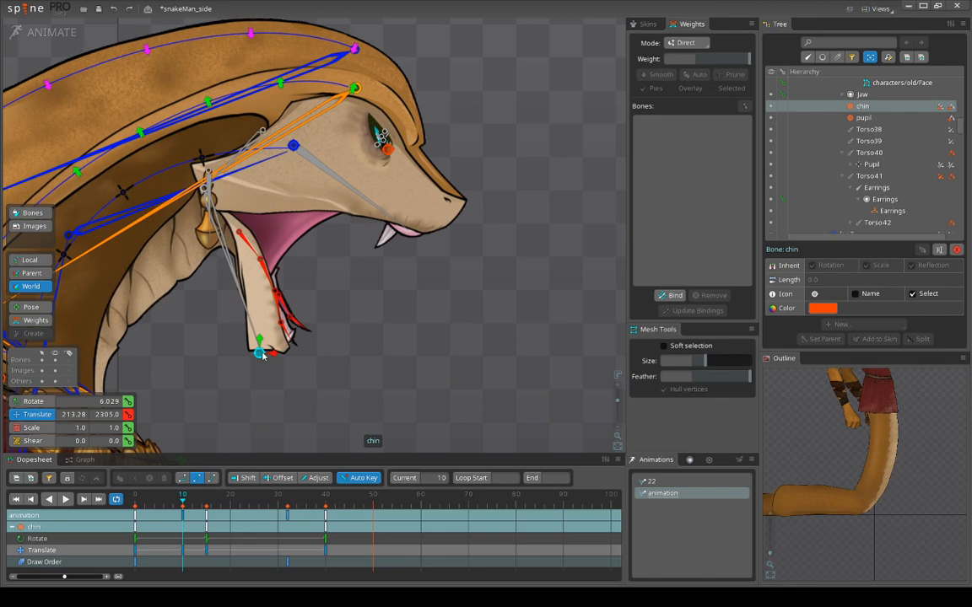
pyautogui.moveTo(260, 352); pyautogui.dragTo(392, 259)
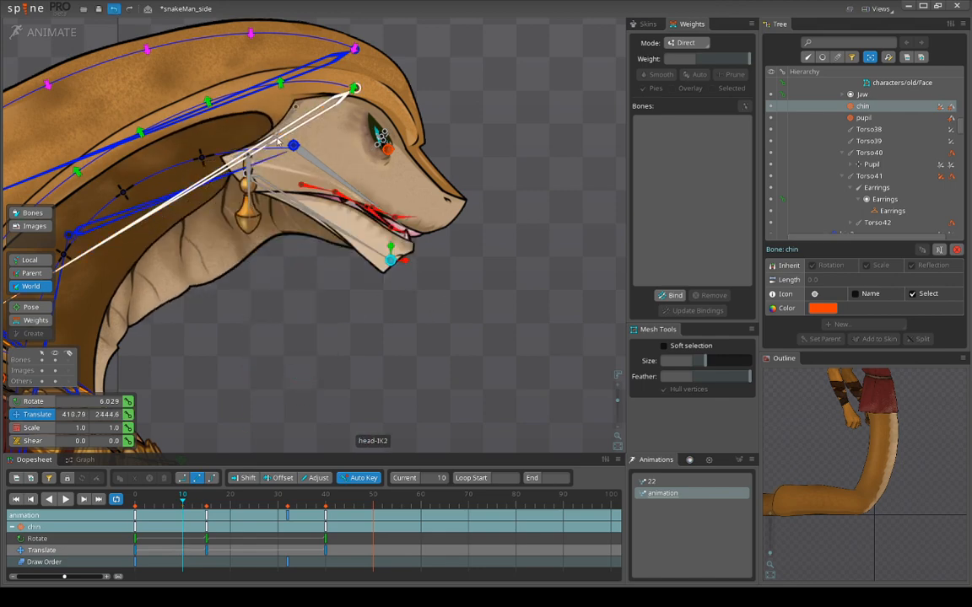
pyautogui.click(869, 175)
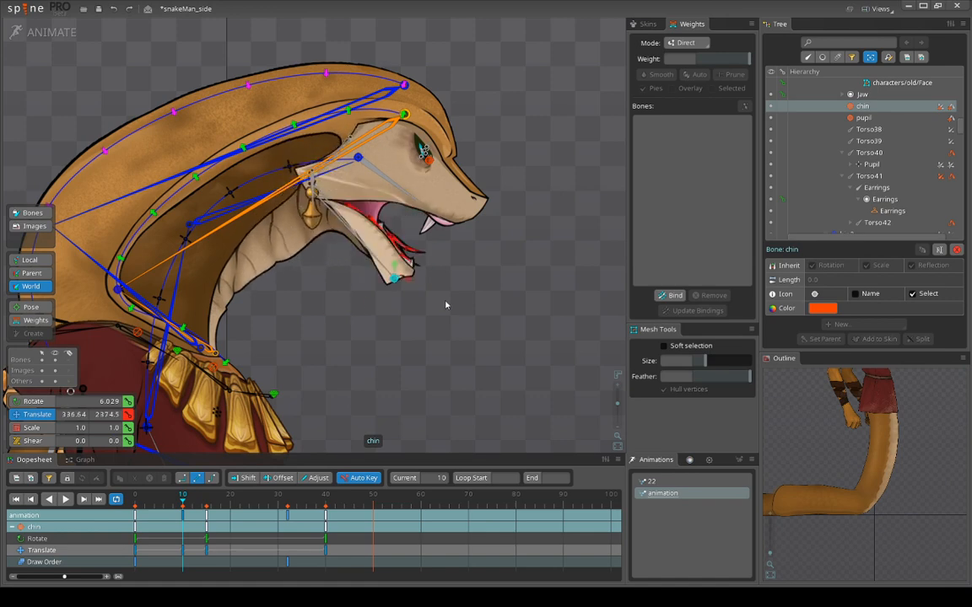
pyautogui.click(356, 157)
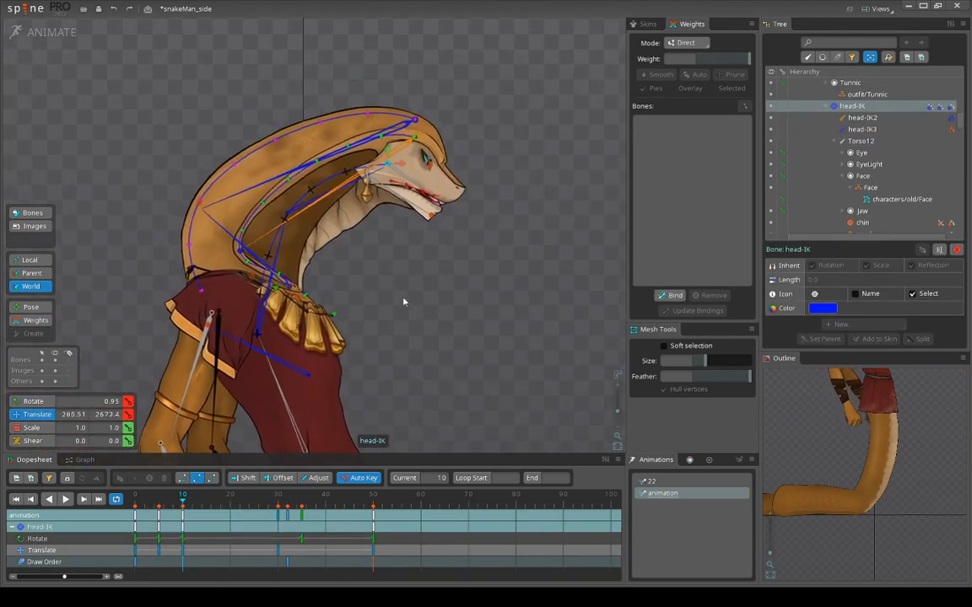
# Drag the head-IK target downward to repose the snake-man's head and neck
pyautogui.moveTo(403, 302); pyautogui.dragTo(422, 351)
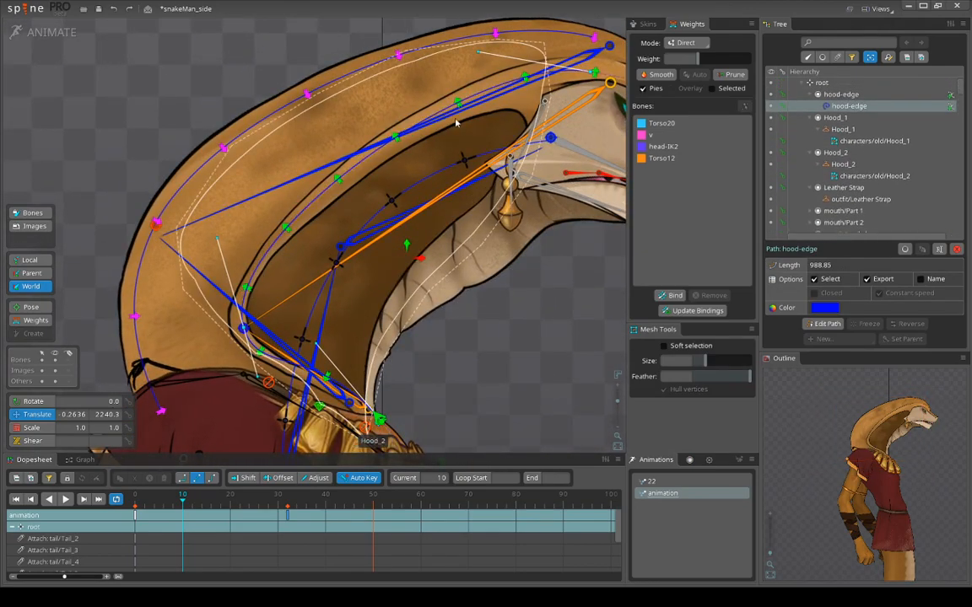
# Select the hood-edge path and its Torso23 bone, zooming in on the hood
pyautogui.click(875, 141)
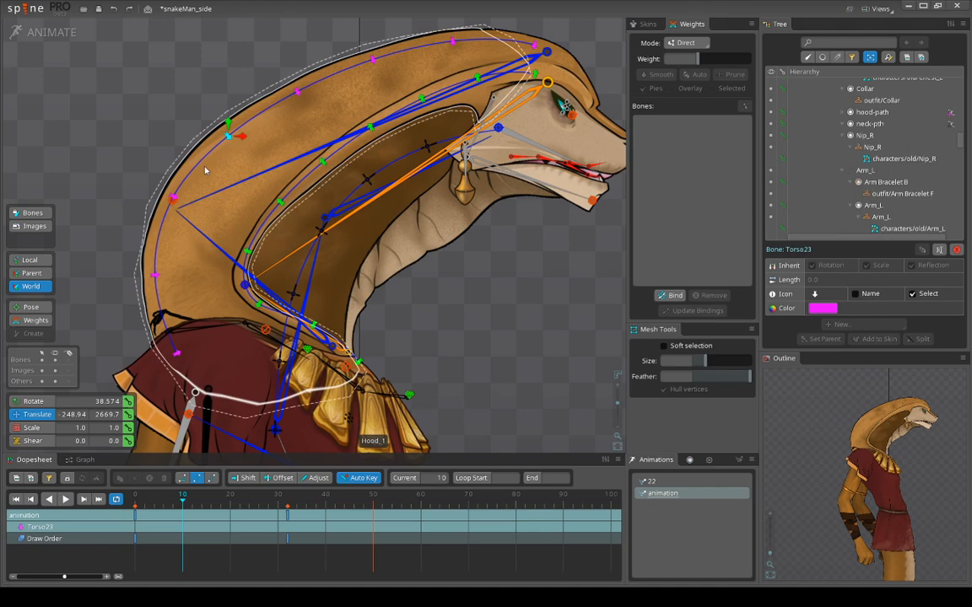
pyautogui.scroll(3)
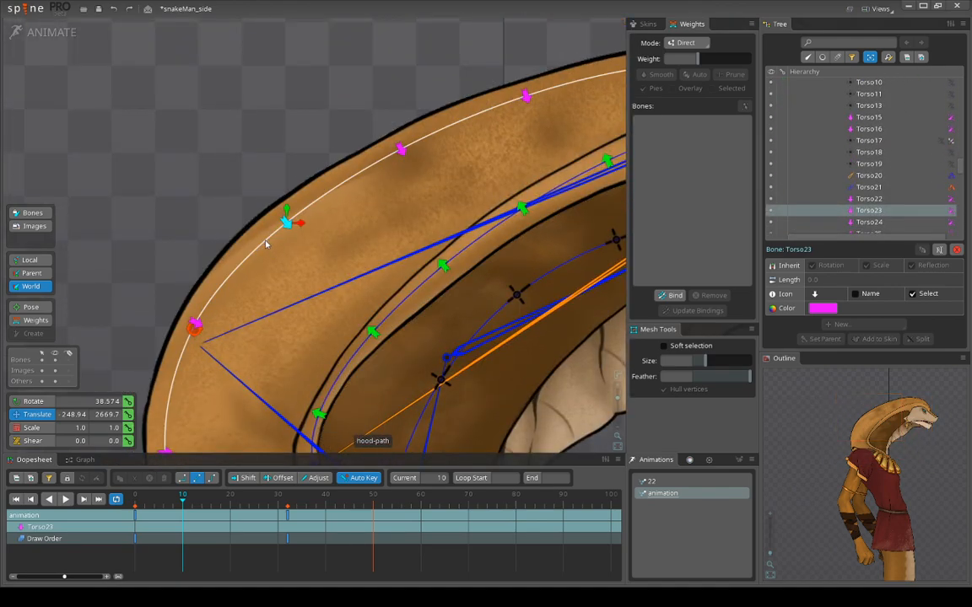
pyautogui.click(880, 106)
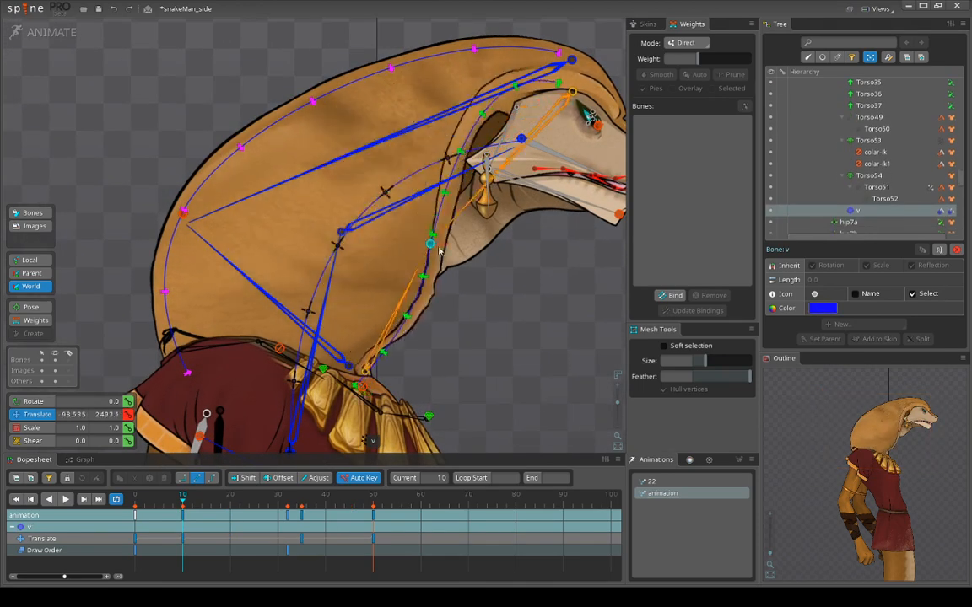
# Deform the Torso mesh, shift Torso54 at the collar, and select the mesh to list its weights
pyautogui.moveTo(438, 250); pyautogui.dragTo(414, 327)
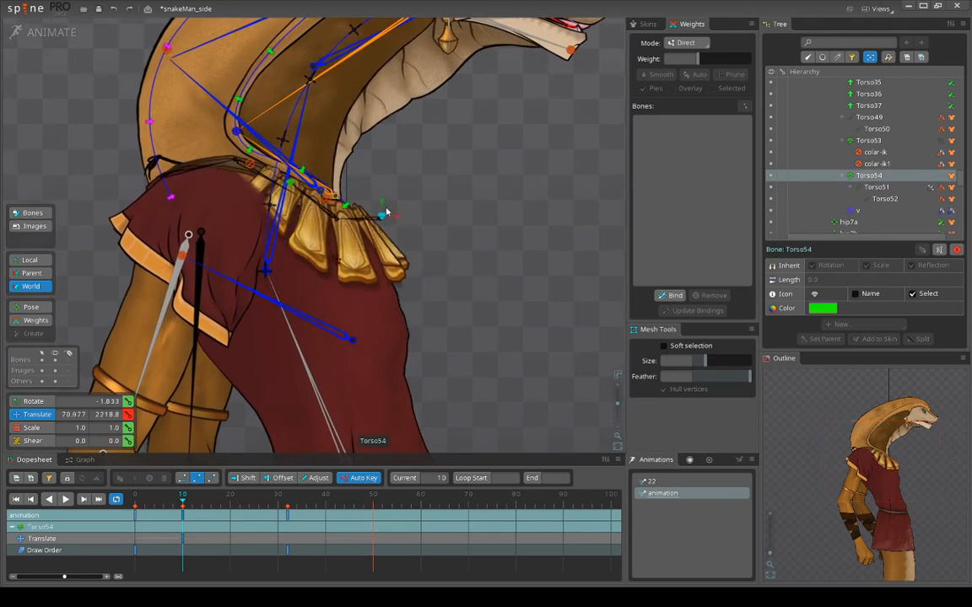
pyautogui.moveTo(384, 212); pyautogui.dragTo(402, 199)
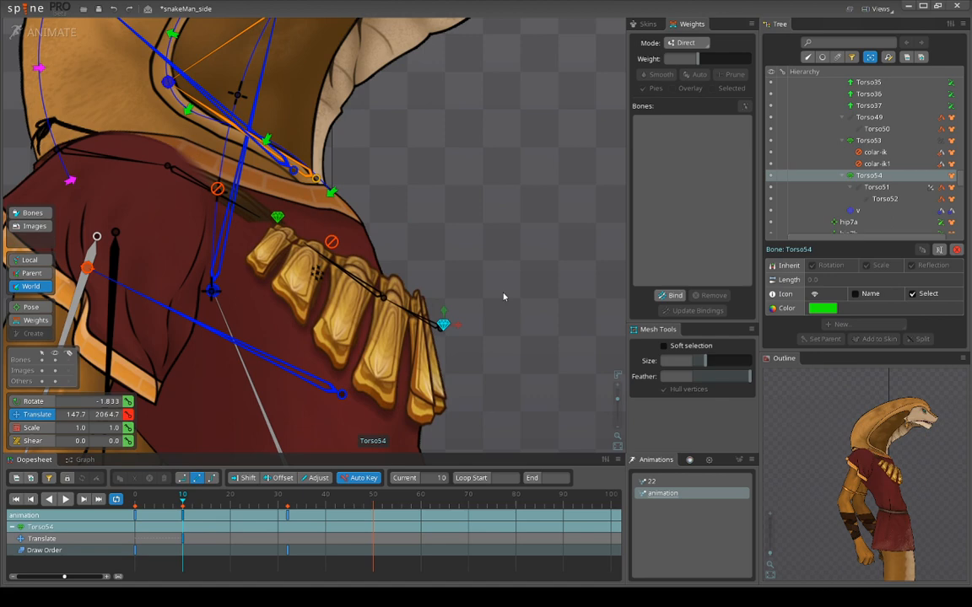
pyautogui.click(868, 140)
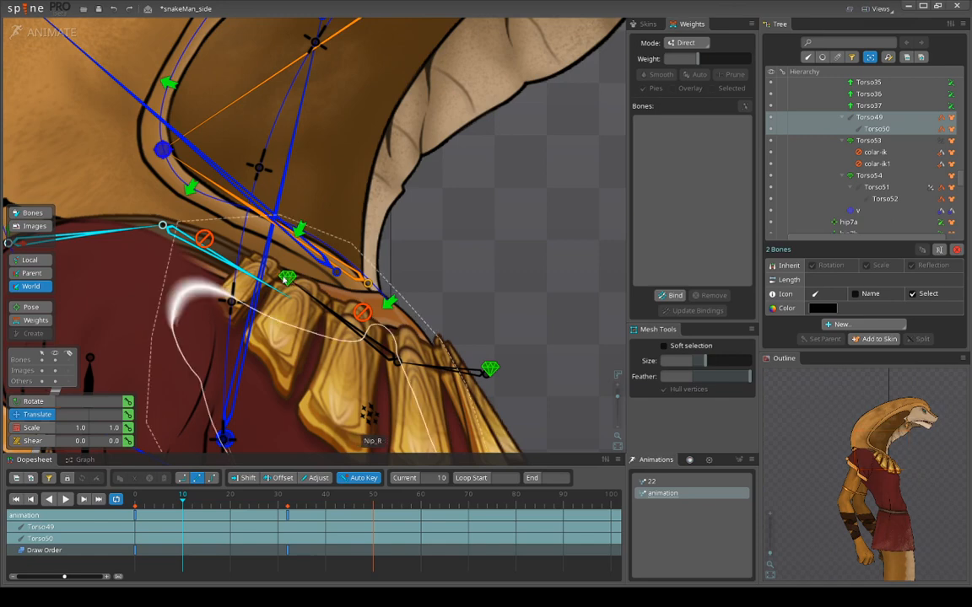
pyautogui.click(867, 140)
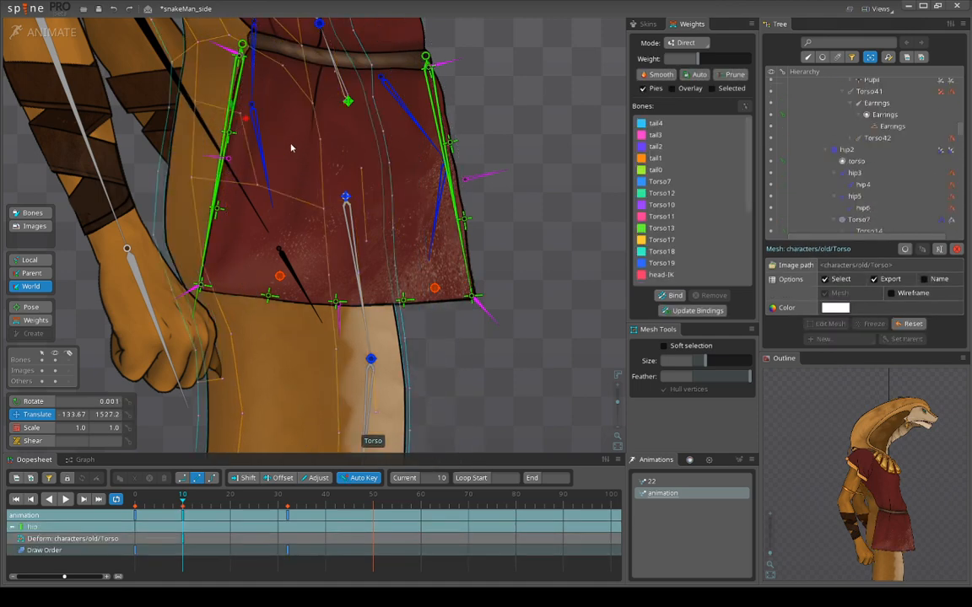
# Show the skins list and toggle between the outfit-old and outfit-young skins
pyautogui.click(648, 22)
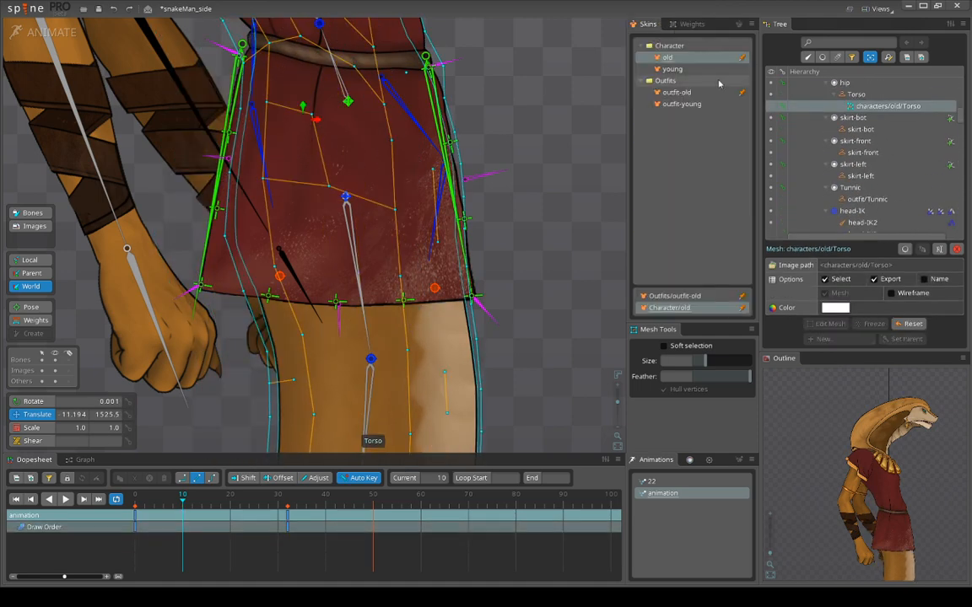
pyautogui.click(677, 92)
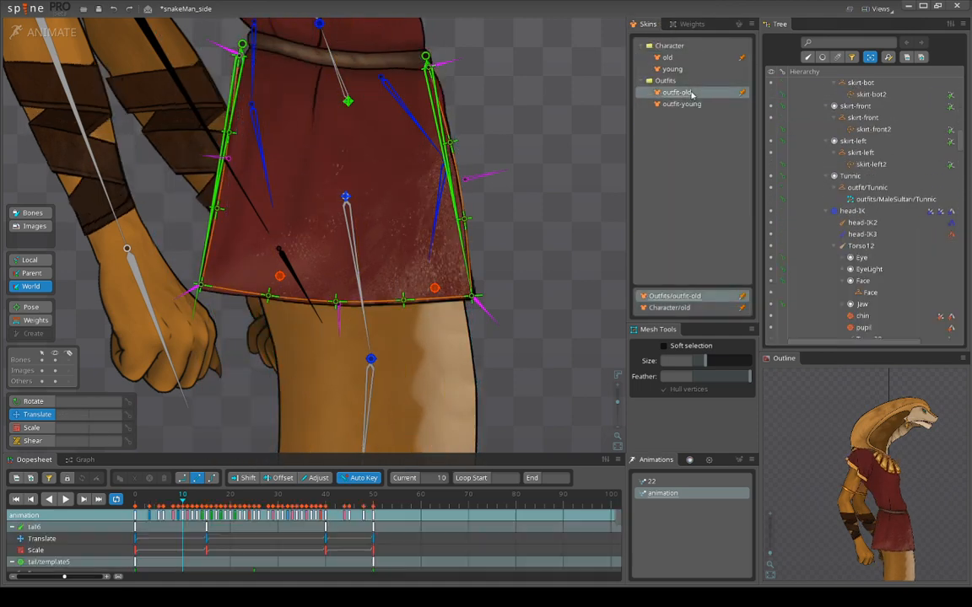
pyautogui.click(681, 103)
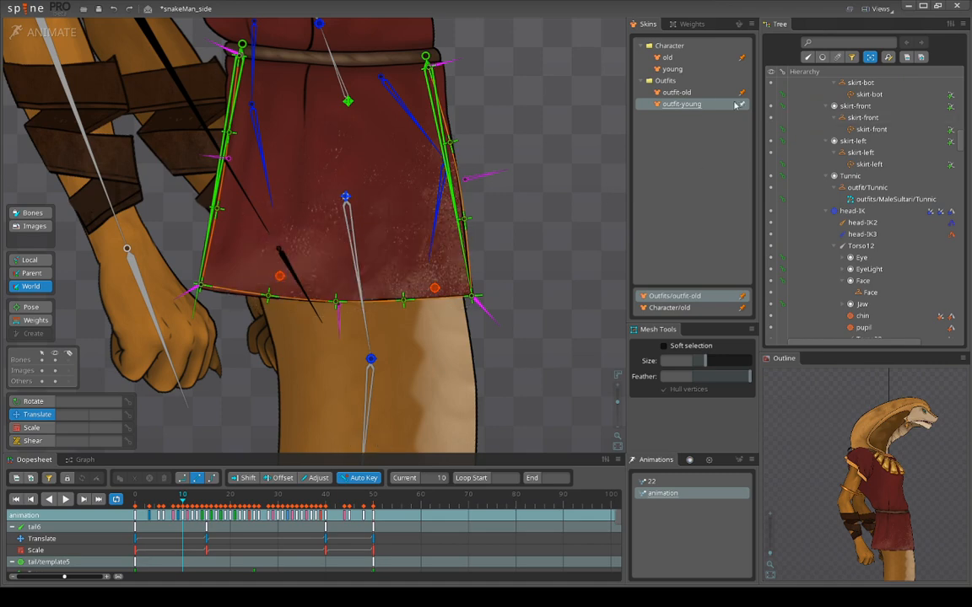
pyautogui.click(676, 92)
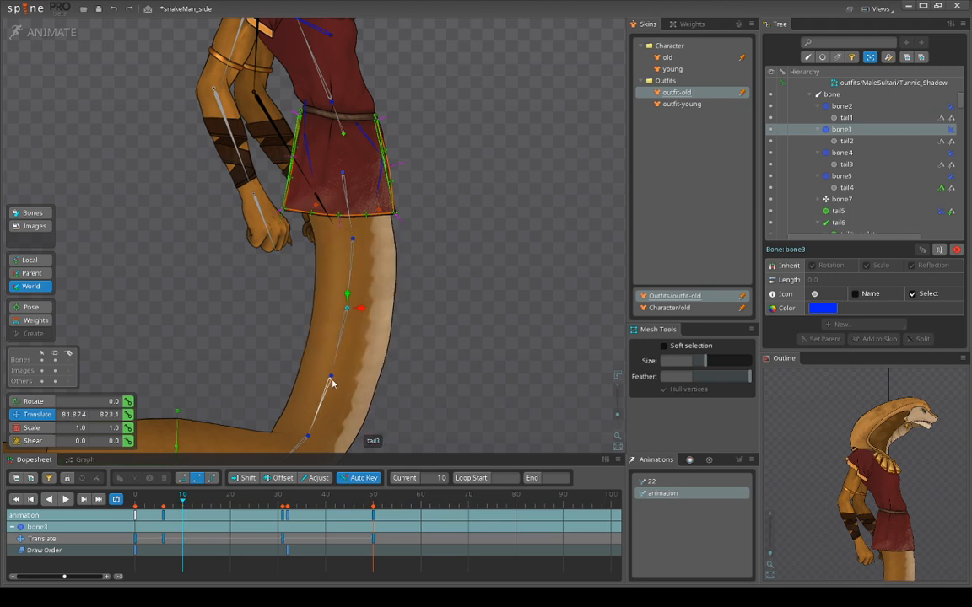
# Select the snake-man's tail bones tail3 and bone4 to inspect their keys
pyautogui.click(846, 163)
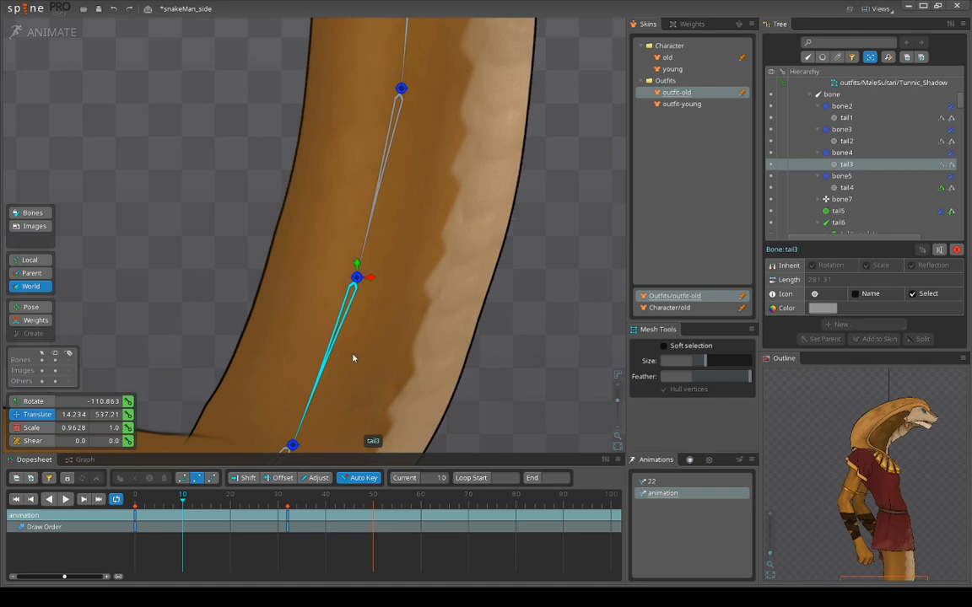
pyautogui.click(840, 153)
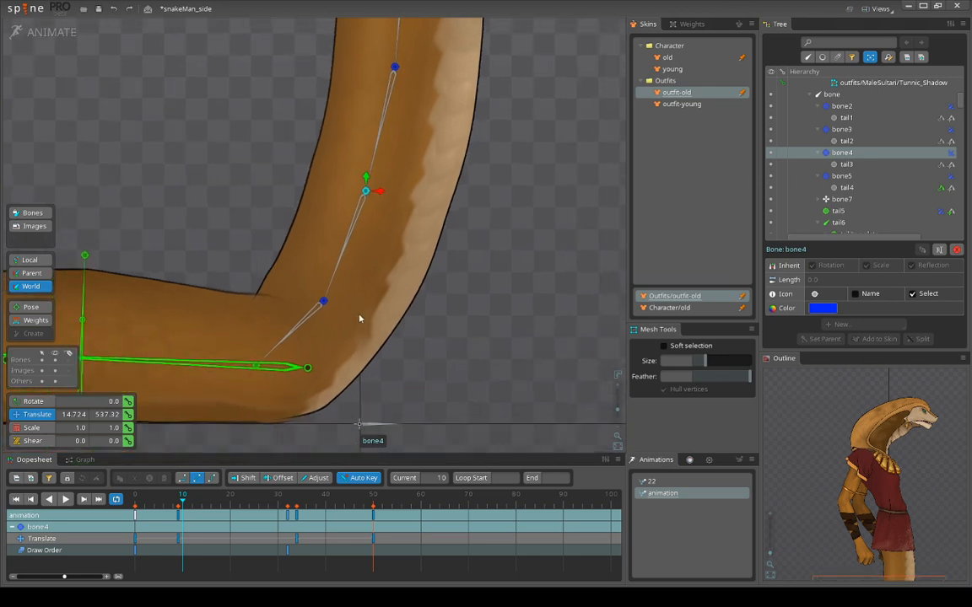
pyautogui.click(841, 175)
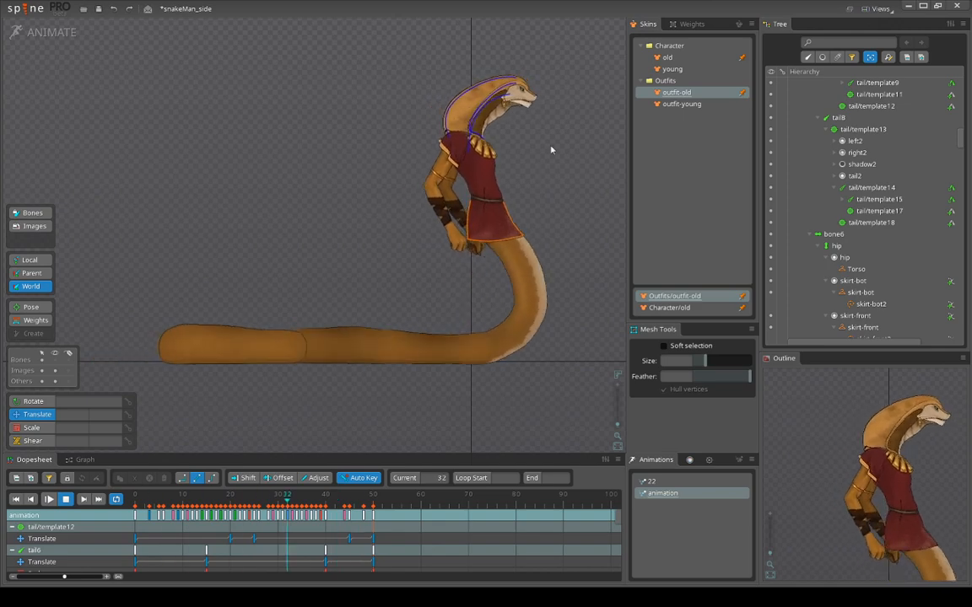
# Close the side-view snake-man project and discard its unsaved changes
pyautogui.click(334, 502)
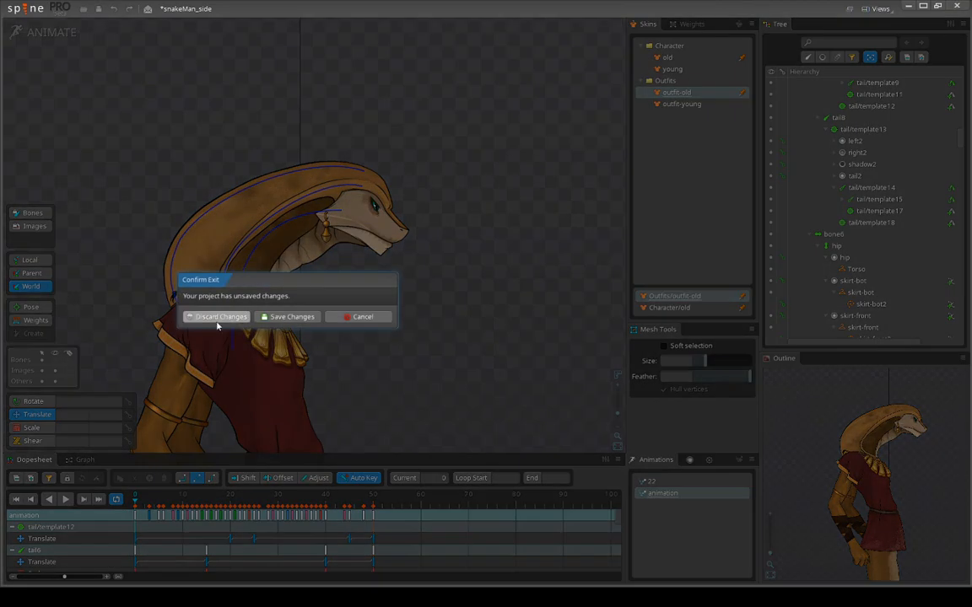
pyautogui.click(217, 317)
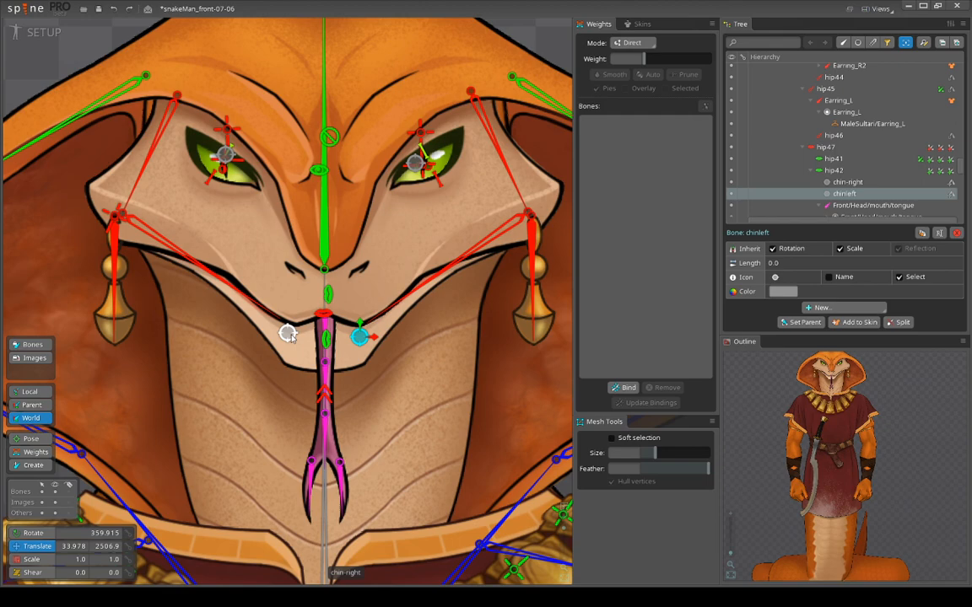
pyautogui.click(833, 169)
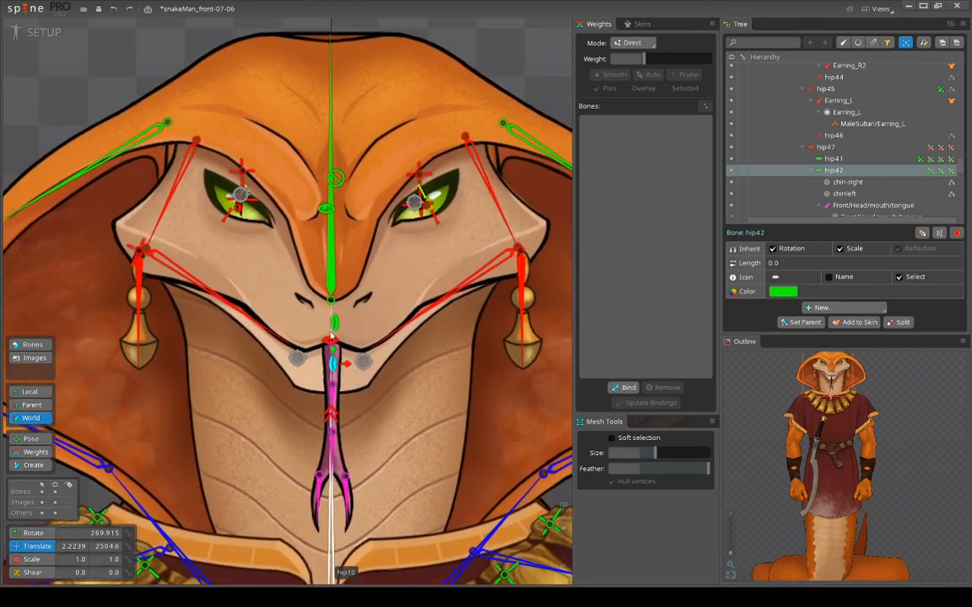
pyautogui.click(833, 159)
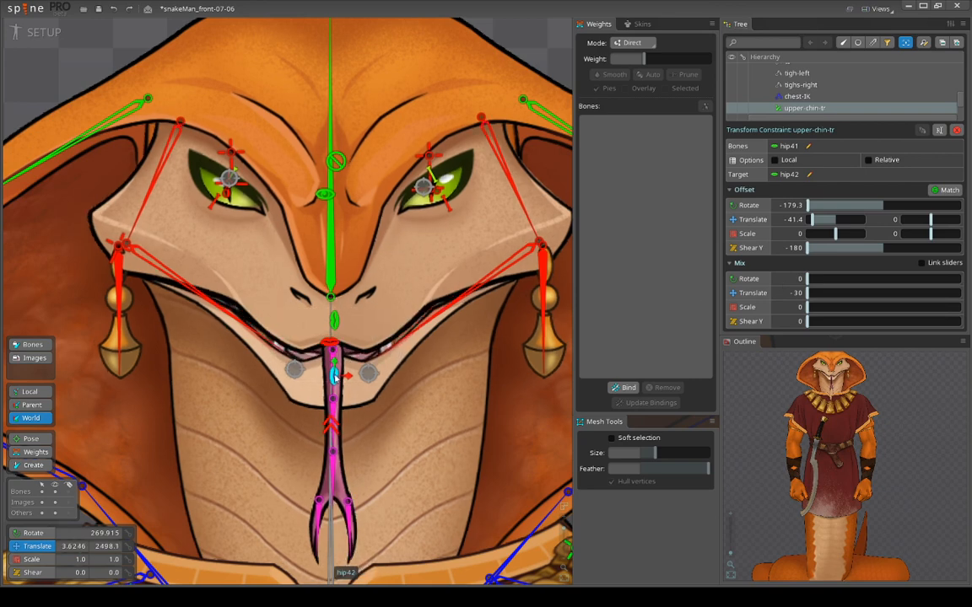
pyautogui.moveTo(336, 378); pyautogui.dragTo(336, 304)
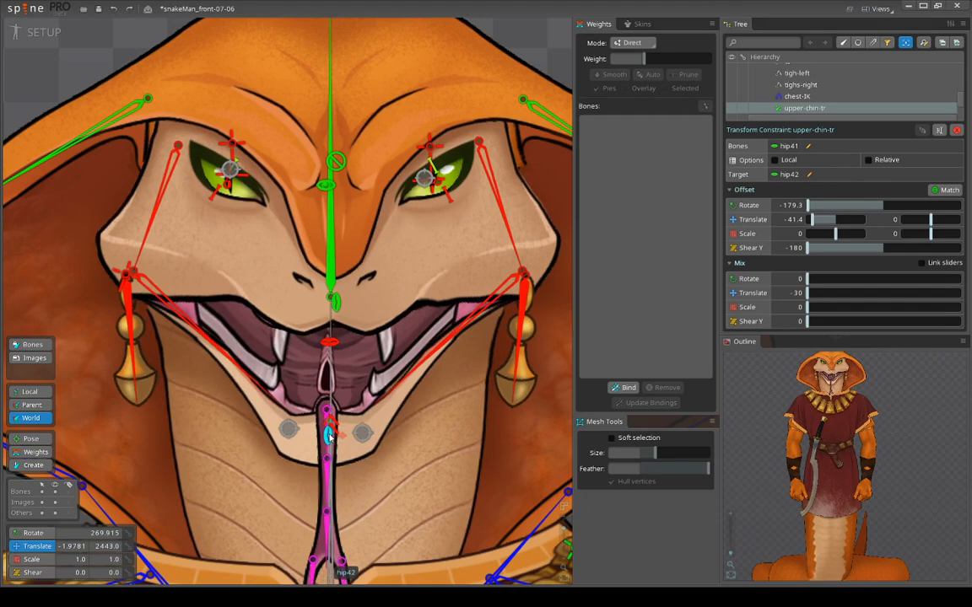
pyautogui.moveTo(329, 434); pyautogui.dragTo(329, 549)
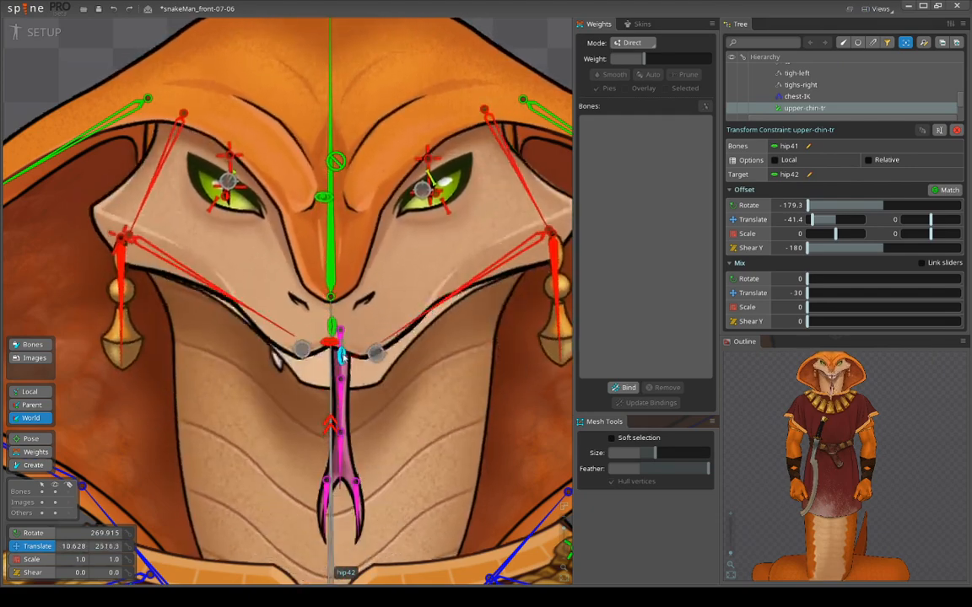
pyautogui.moveTo(338, 354); pyautogui.dragTo(342, 498)
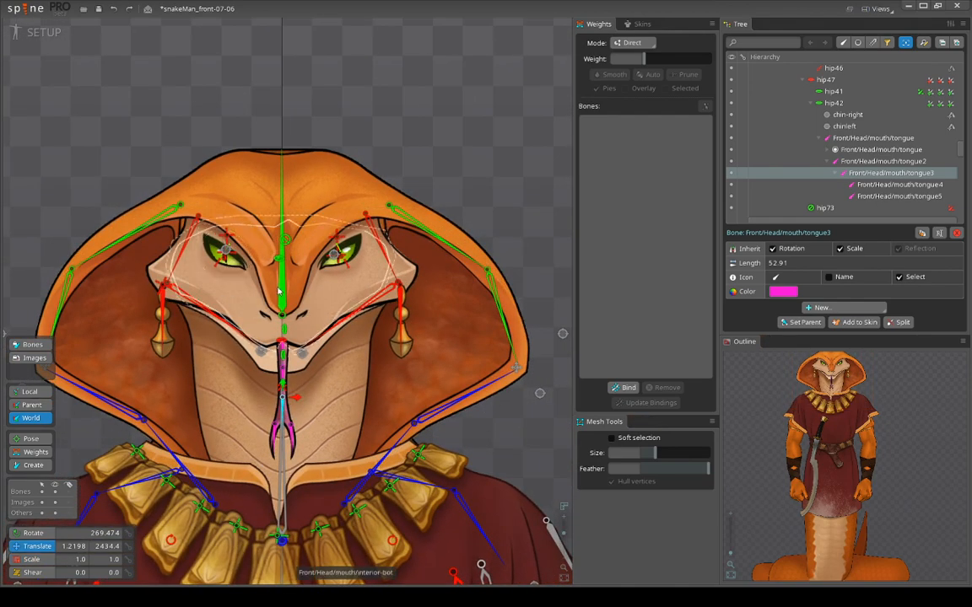
pyautogui.click(815, 91)
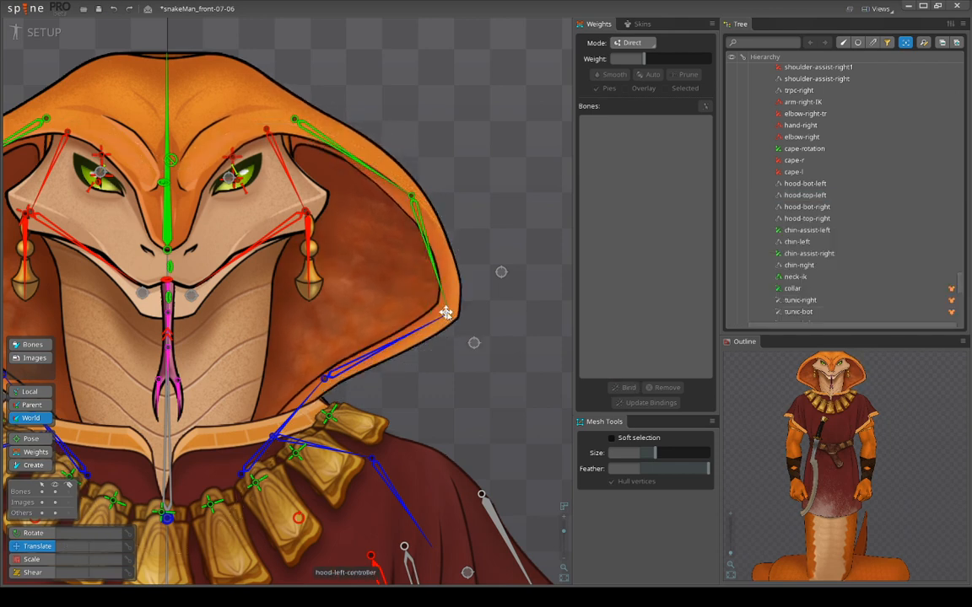
pyautogui.click(445, 312)
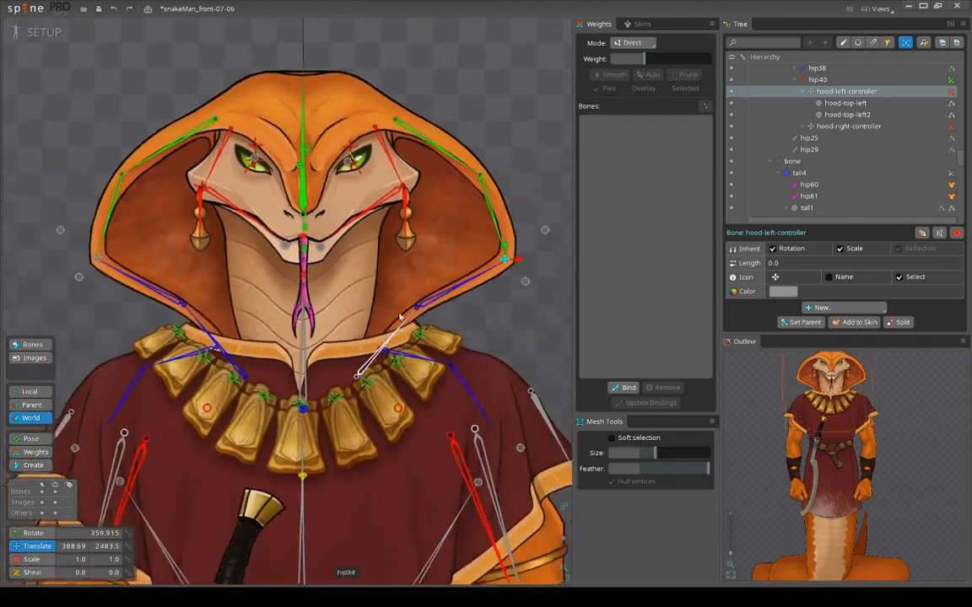
pyautogui.click(848, 126)
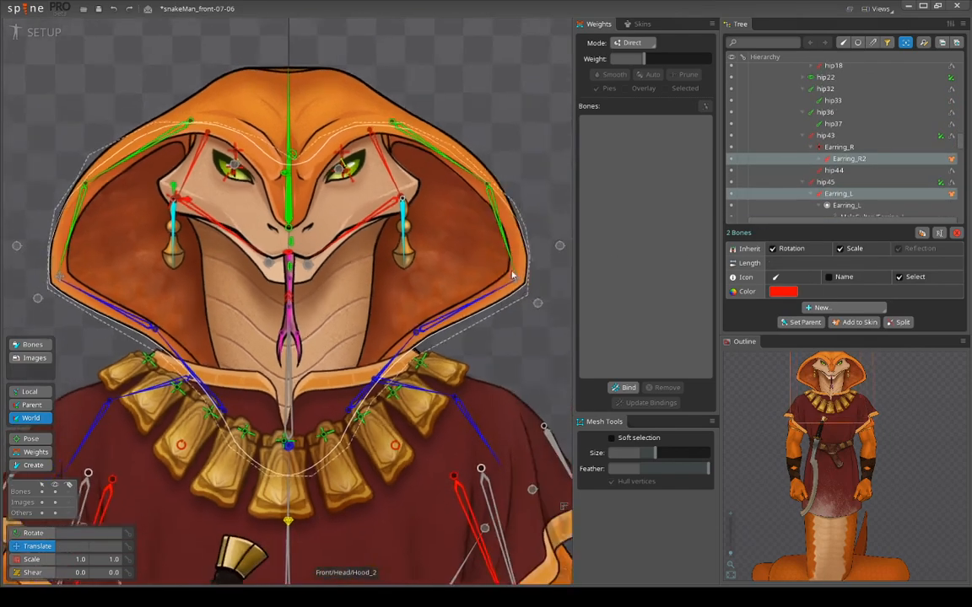
pyautogui.click(773, 248)
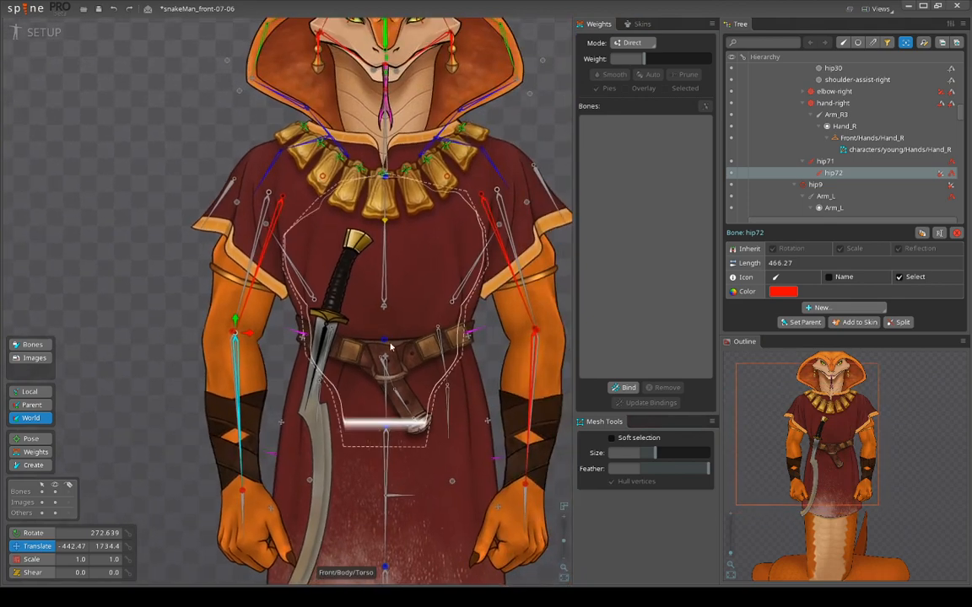
pyautogui.click(834, 91)
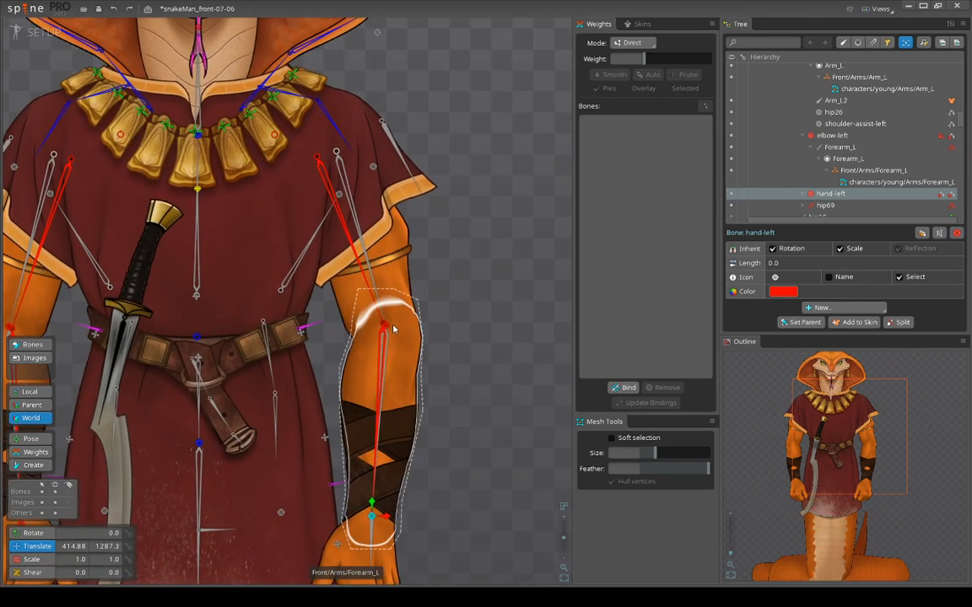
pyautogui.click(832, 135)
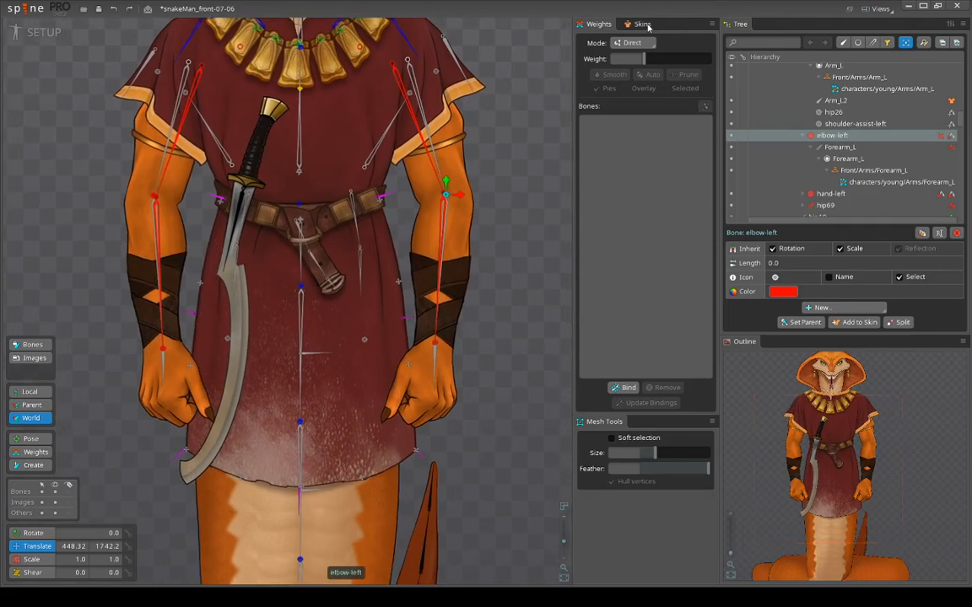
# Show the skins list and select the MaleSultan/Tunic mesh to view its vertices
pyautogui.click(641, 24)
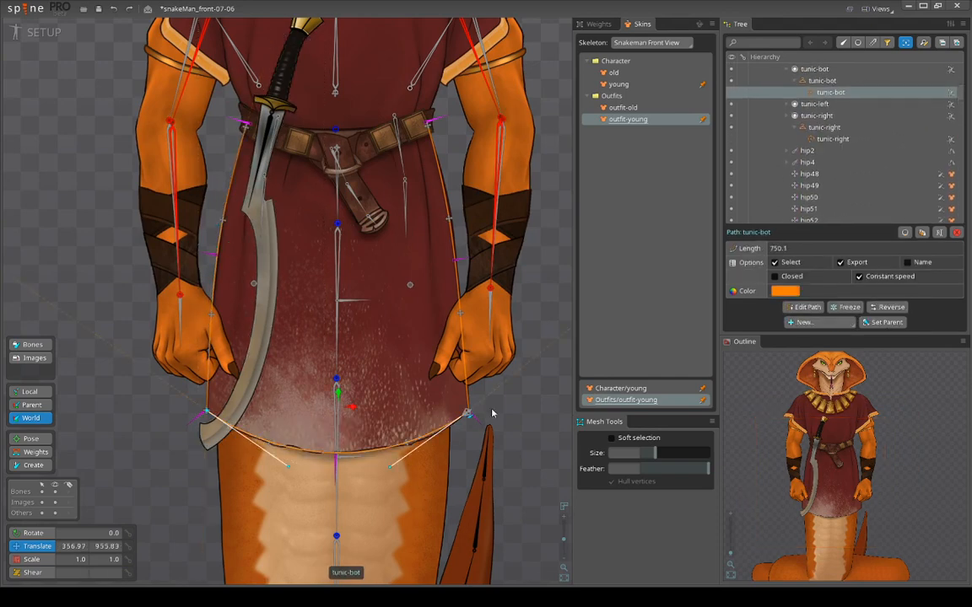
pyautogui.click(830, 127)
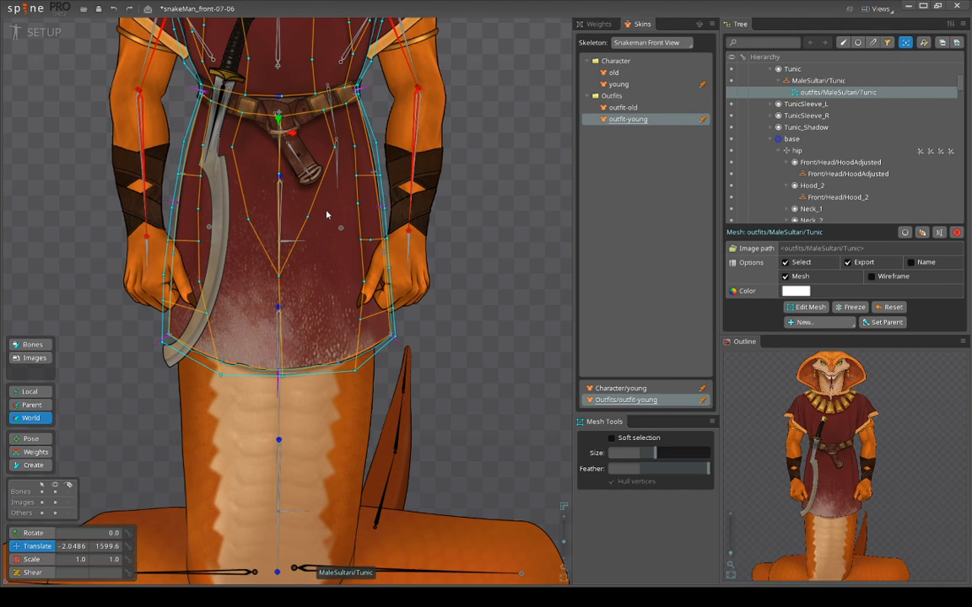
pyautogui.moveTo(150, 266)
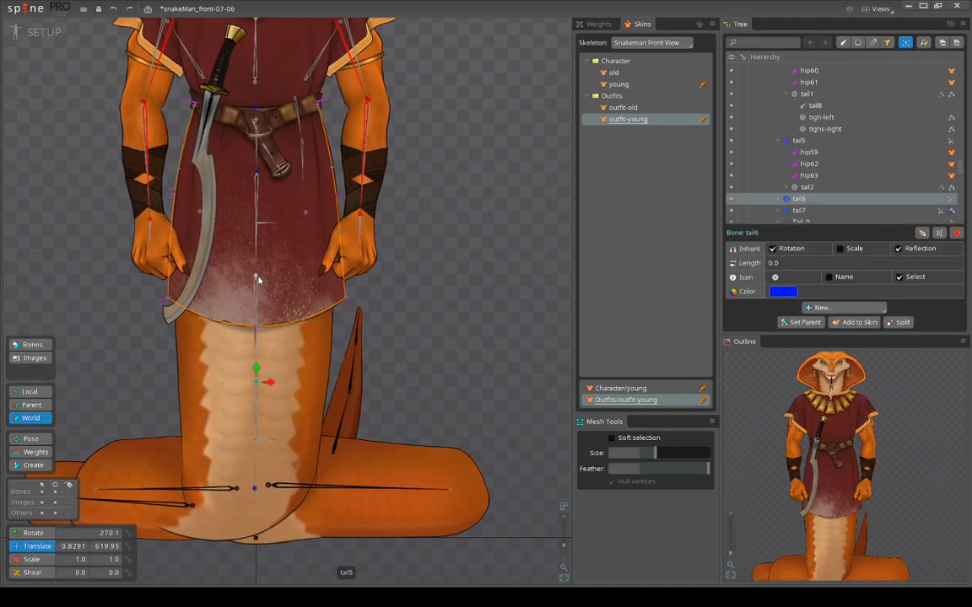
pyautogui.click(798, 140)
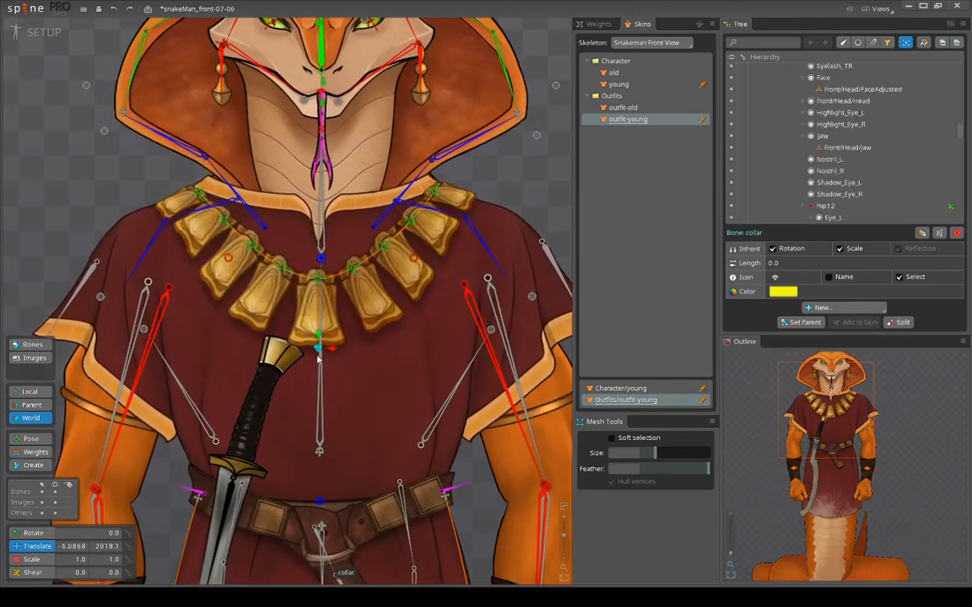
# Drag the collar bone to a new spot below the necklace
pyautogui.moveTo(319, 348); pyautogui.dragTo(352, 363)
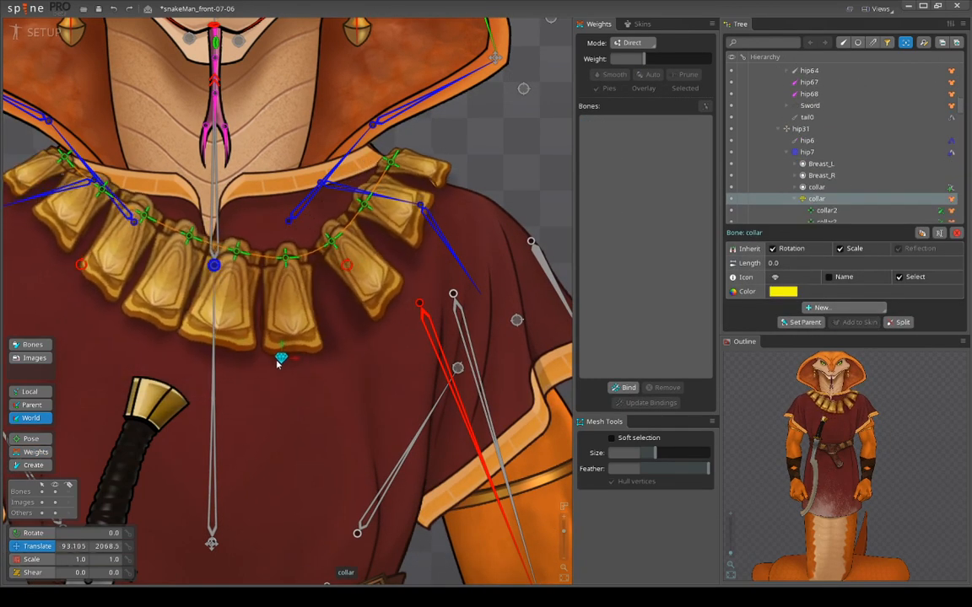
# Drag the collar bone back under the necklace's centre pendant
pyautogui.moveTo(281, 357); pyautogui.dragTo(287, 377)
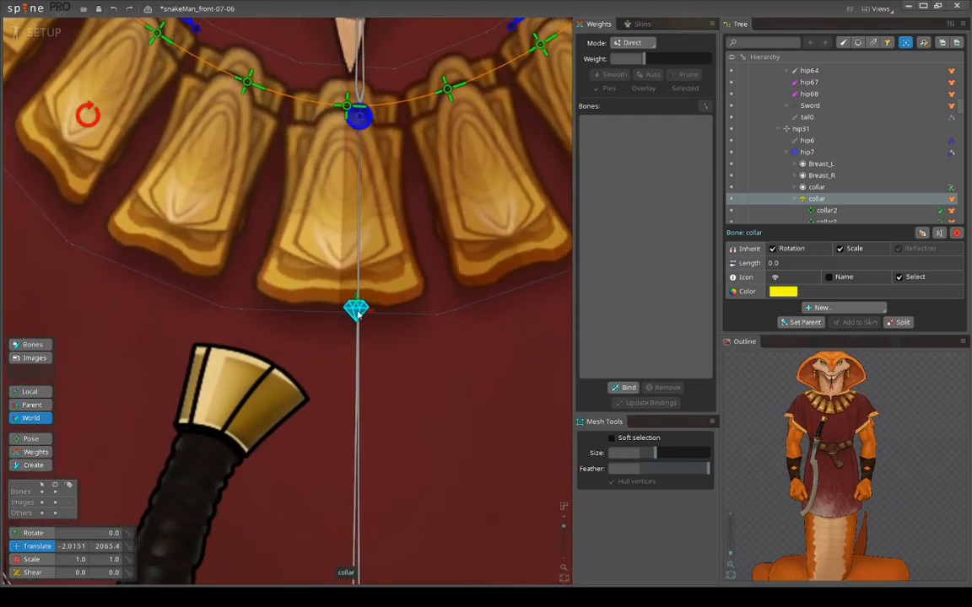
pyautogui.moveTo(356, 311); pyautogui.dragTo(376, 319)
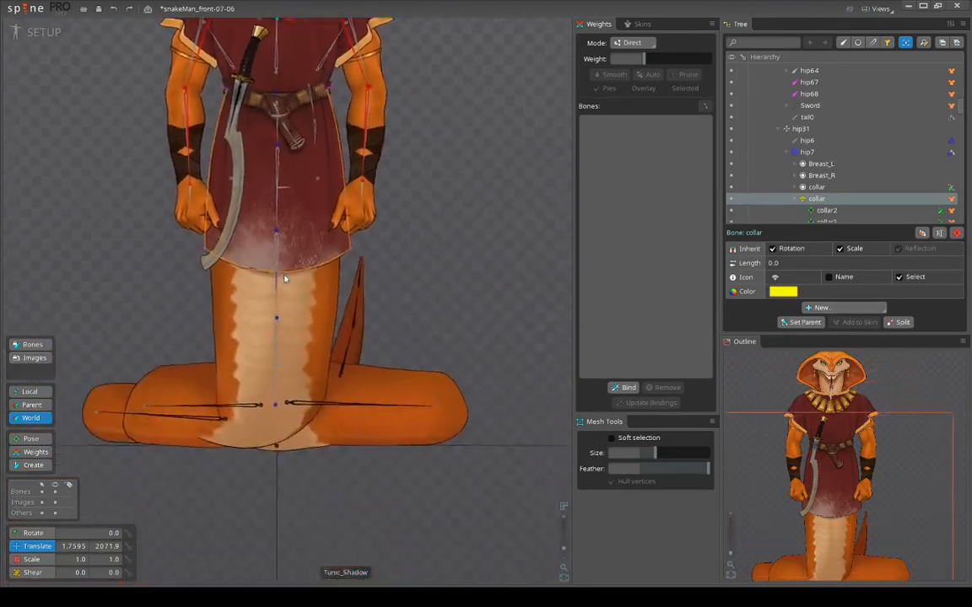
# Enter ANIMATE mode, play the necklace animation, then stop playback
pyautogui.click(44, 32)
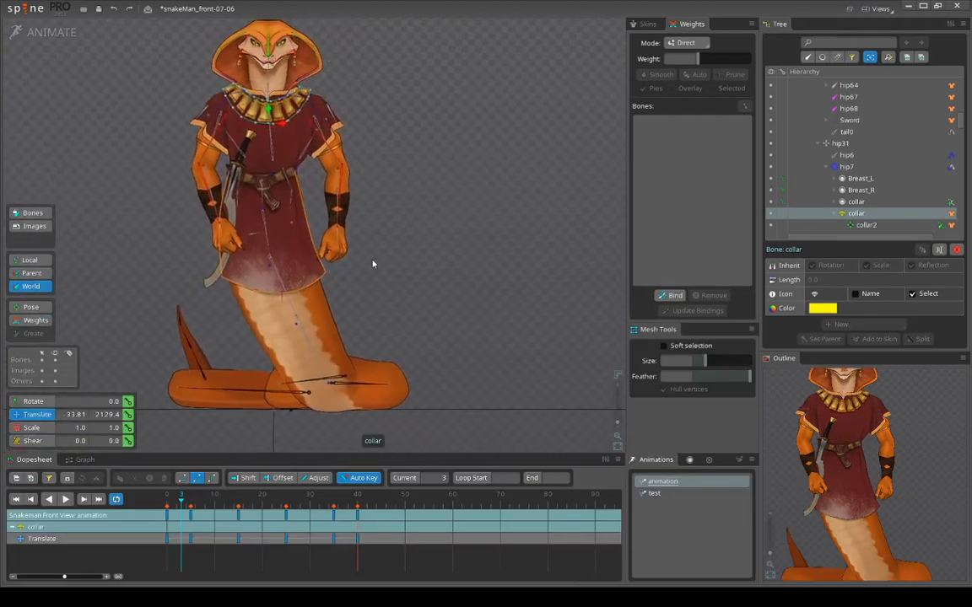
pyautogui.click(65, 498)
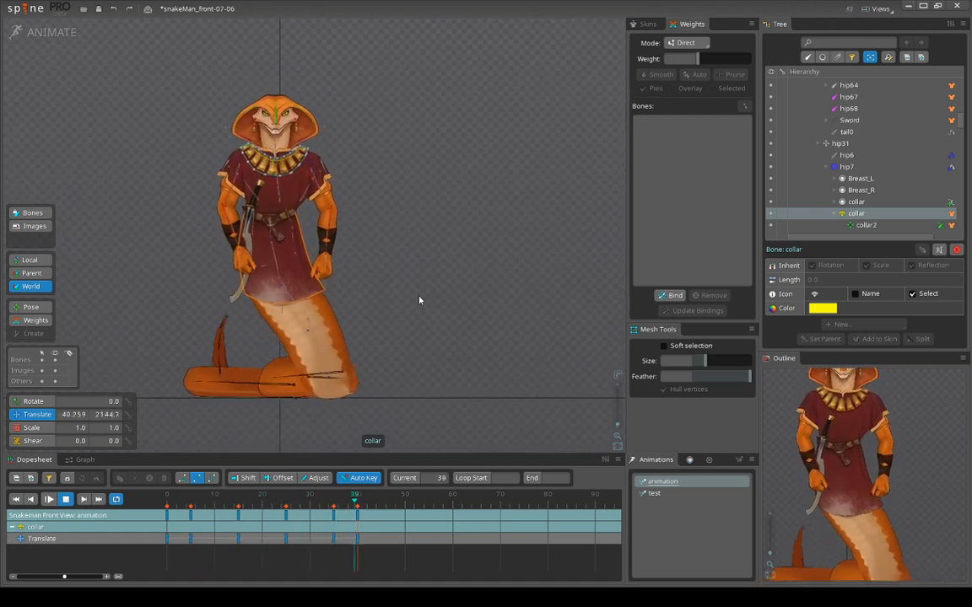
pyautogui.click(215, 506)
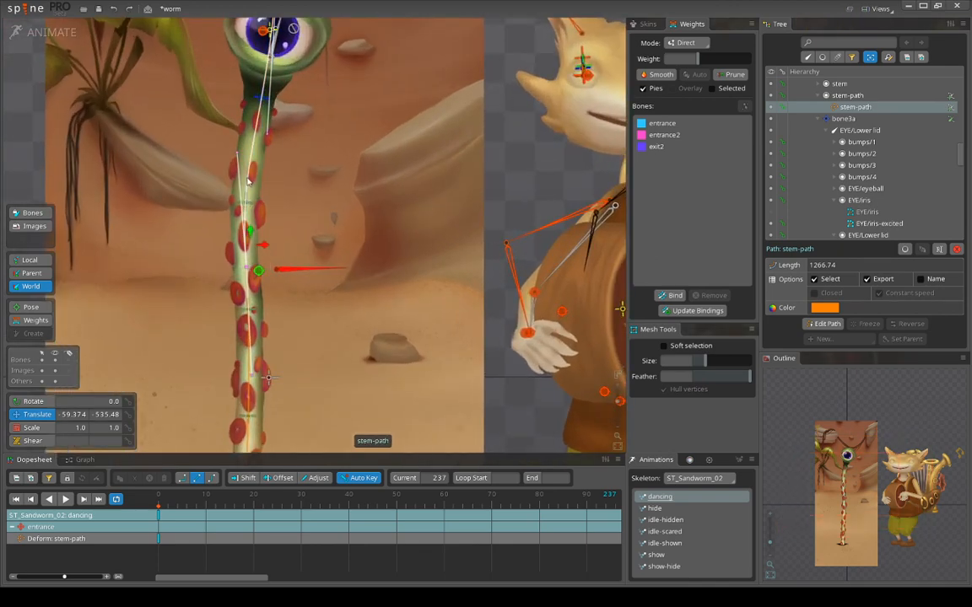
# Return the sandworm from ANIMATE to its setup pose
pyautogui.click(44, 32)
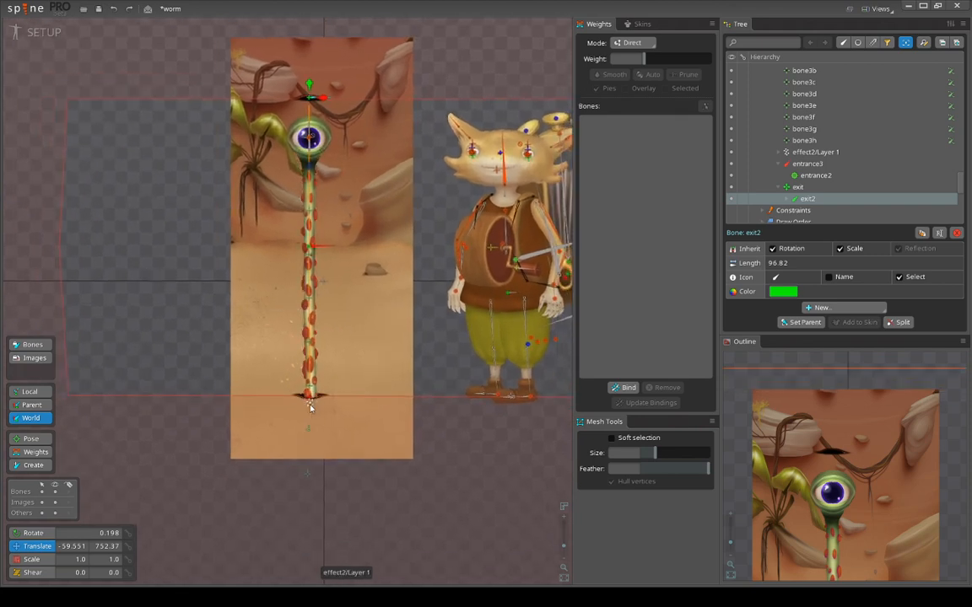
# Swing the iris left, down, right and back with EYE/Lower lid5, then select Lower lid2
pyautogui.click(815, 152)
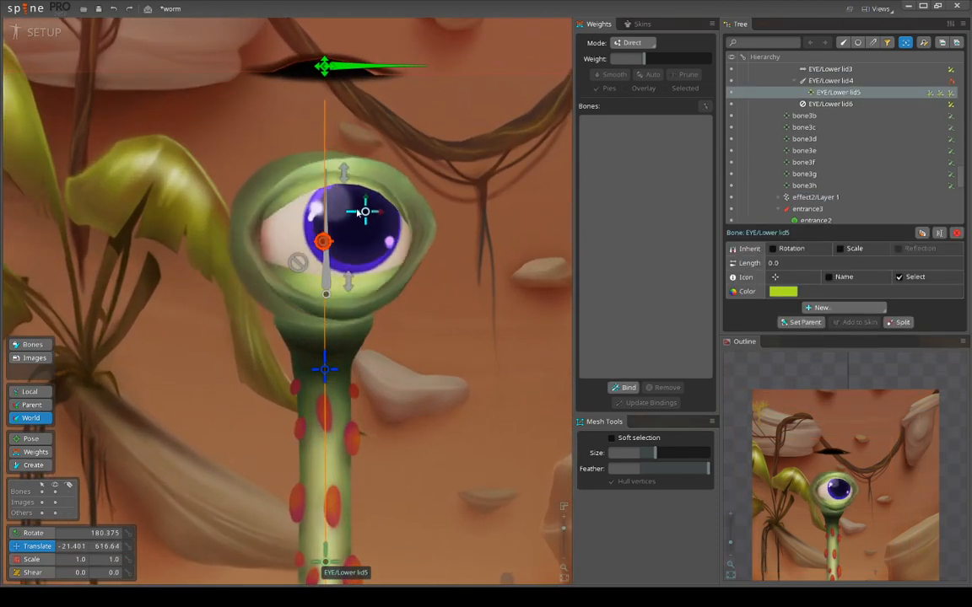
pyautogui.moveTo(363, 213); pyautogui.dragTo(299, 246)
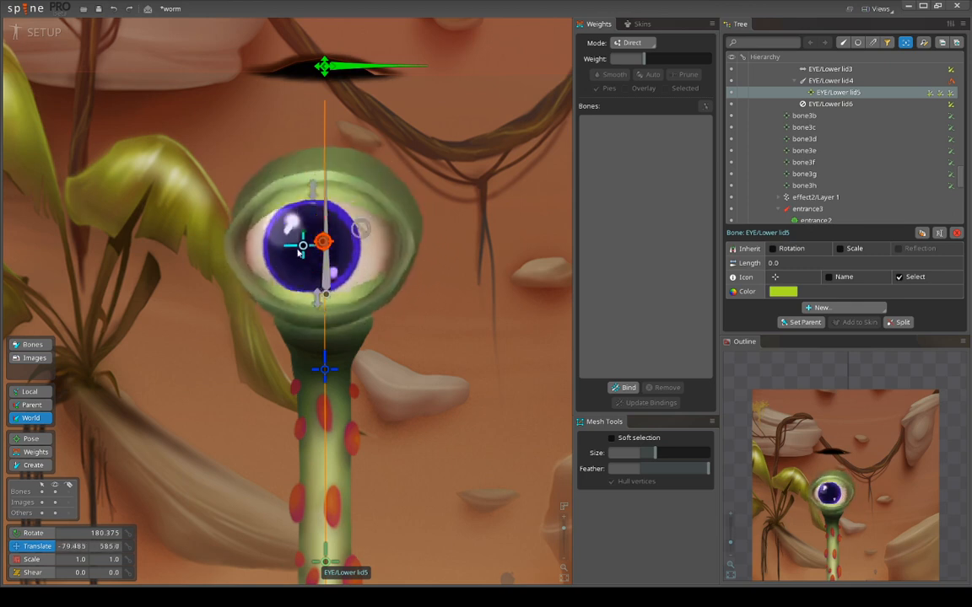
pyautogui.moveTo(299, 244); pyautogui.dragTo(309, 284)
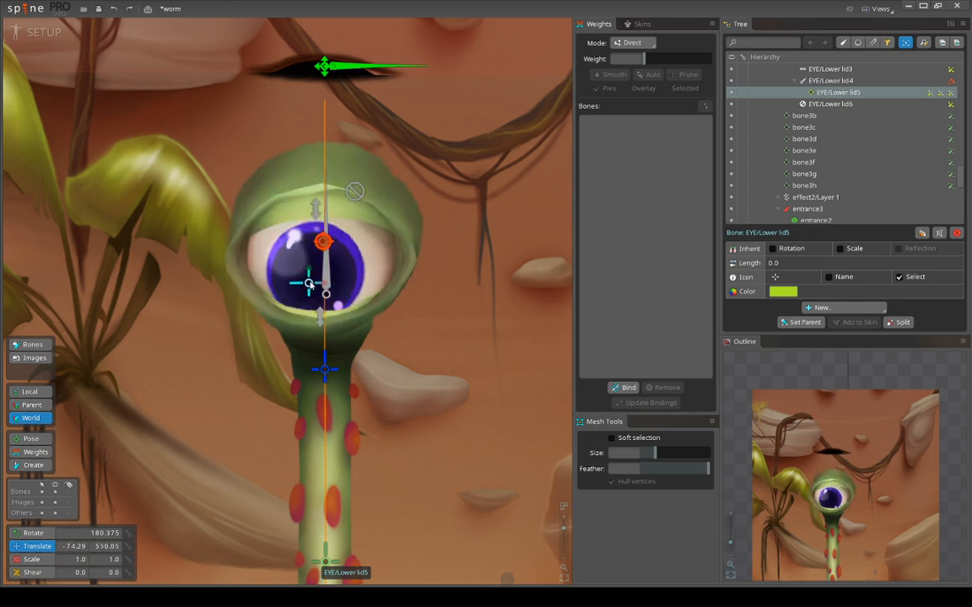
pyautogui.moveTo(309, 283); pyautogui.dragTo(312, 221)
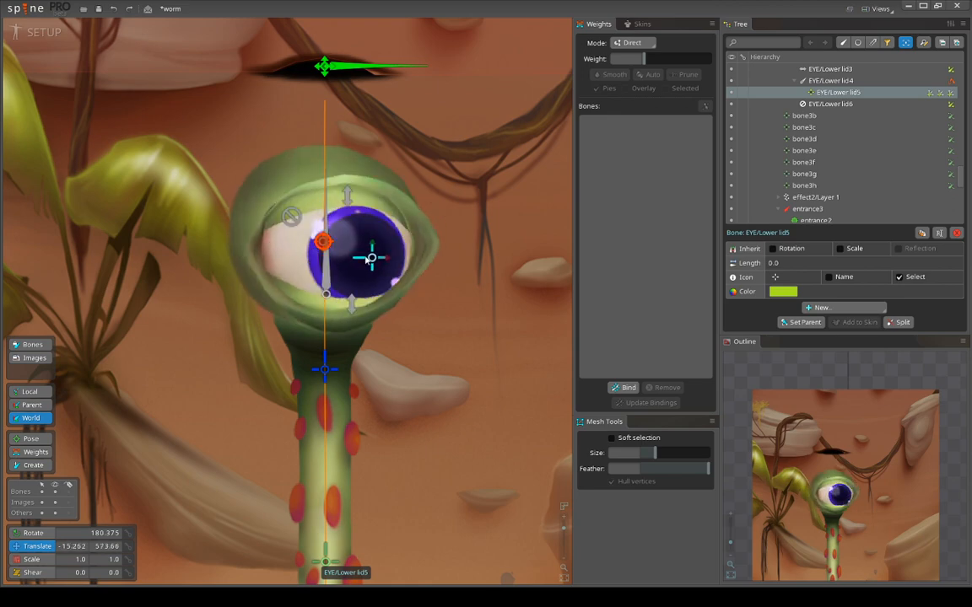
pyautogui.moveTo(369, 258); pyautogui.dragTo(322, 241)
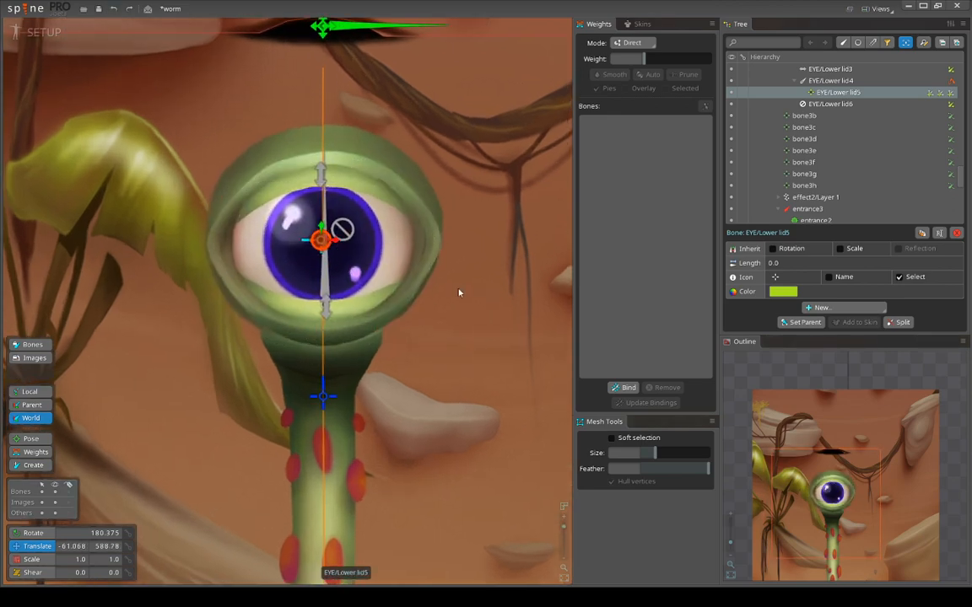
pyautogui.click(830, 103)
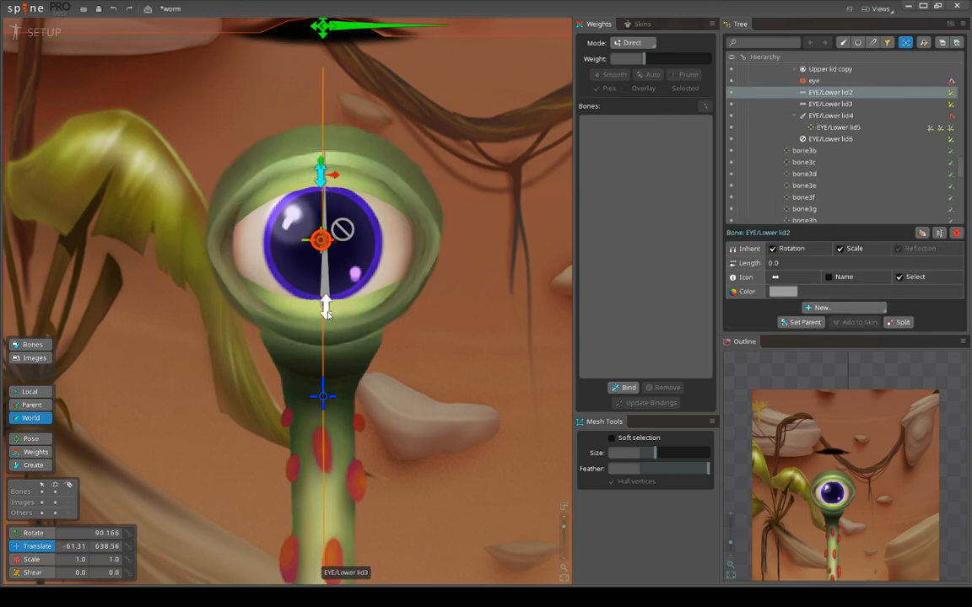
# Drag the eye bone to move the iris left and up-left, then enter ANIMATE mode
pyautogui.click(840, 127)
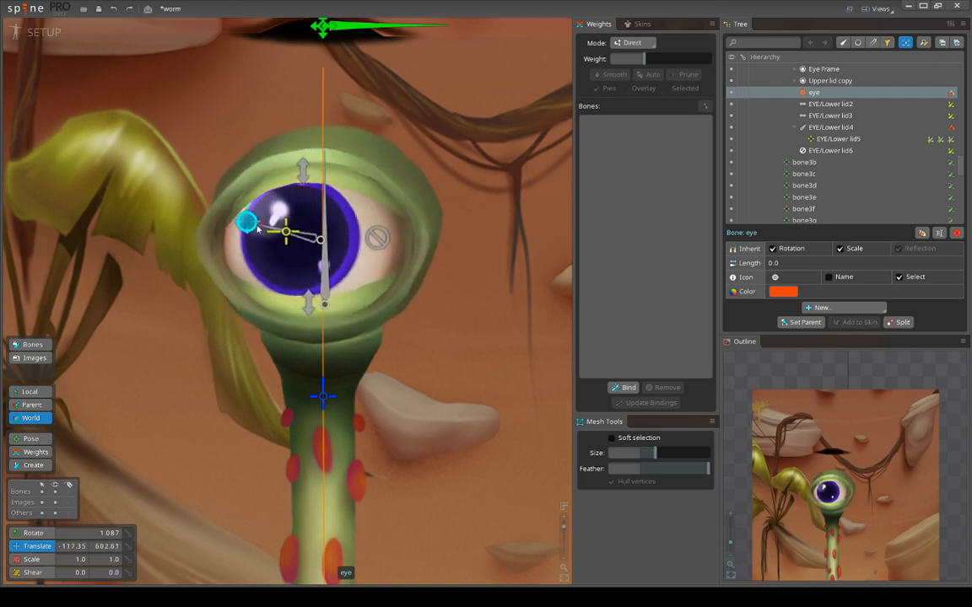
pyautogui.moveTo(245, 222); pyautogui.dragTo(194, 277)
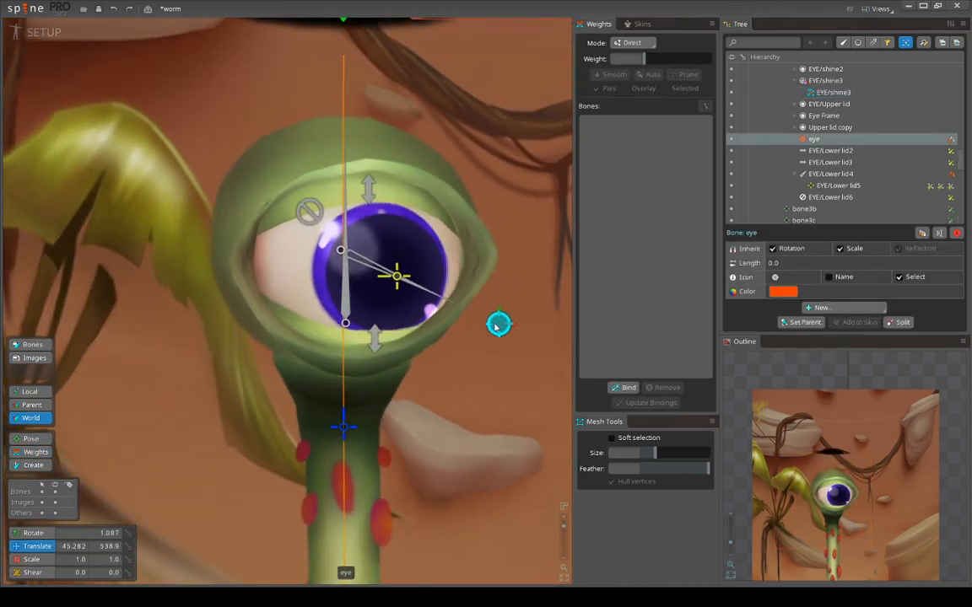
pyautogui.moveTo(397, 277); pyautogui.dragTo(323, 223)
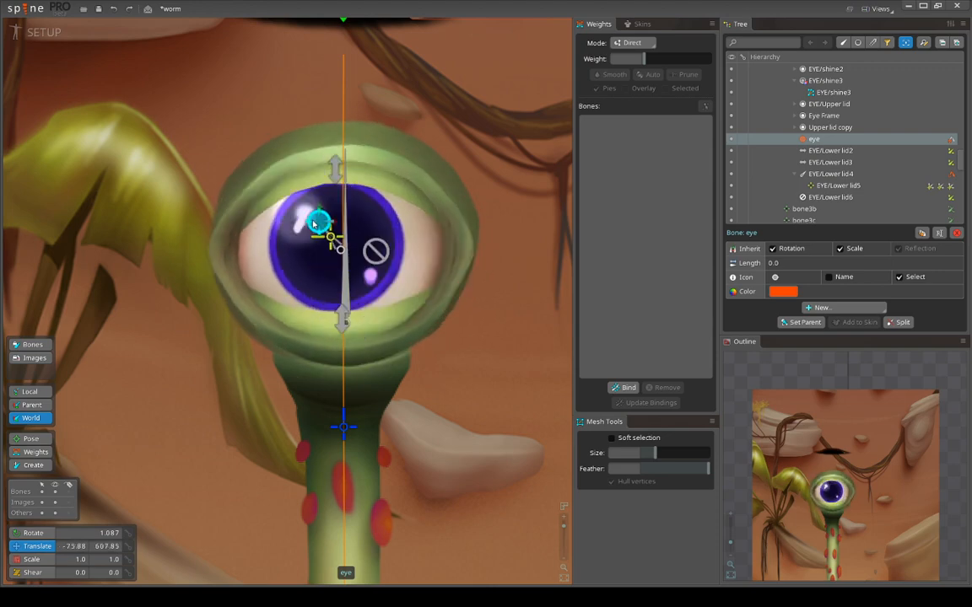
pyautogui.click(43, 32)
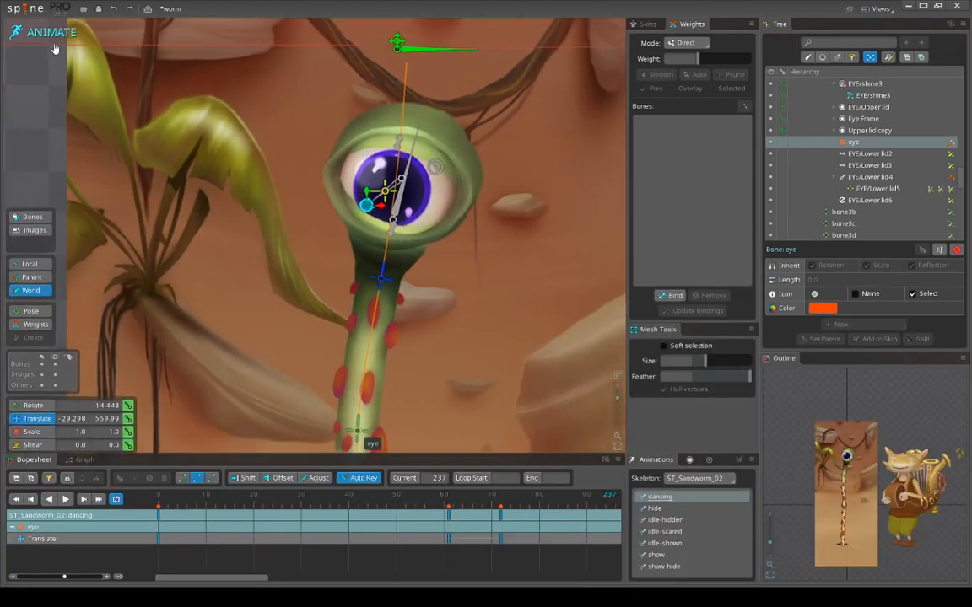
# Play the dancing, idle-shown and show-hide animations, scrubbing show-hide to frame 39
pyautogui.click(48, 498)
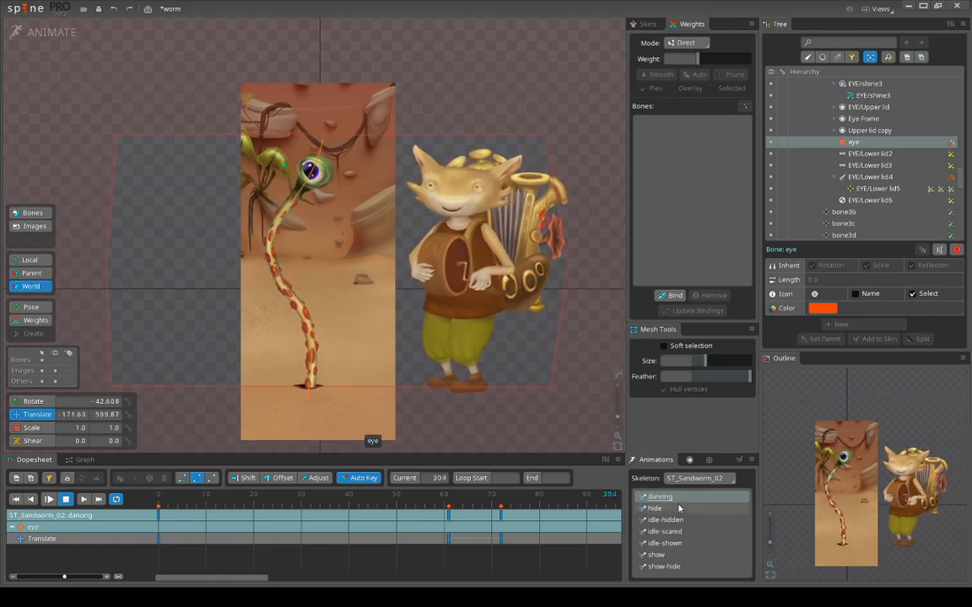
pyautogui.click(655, 507)
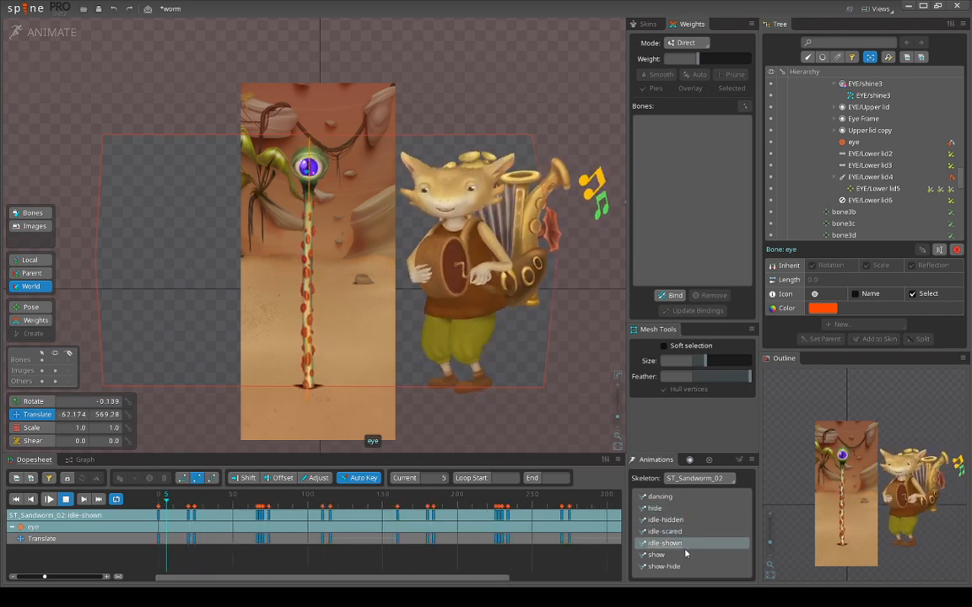
pyautogui.click(657, 554)
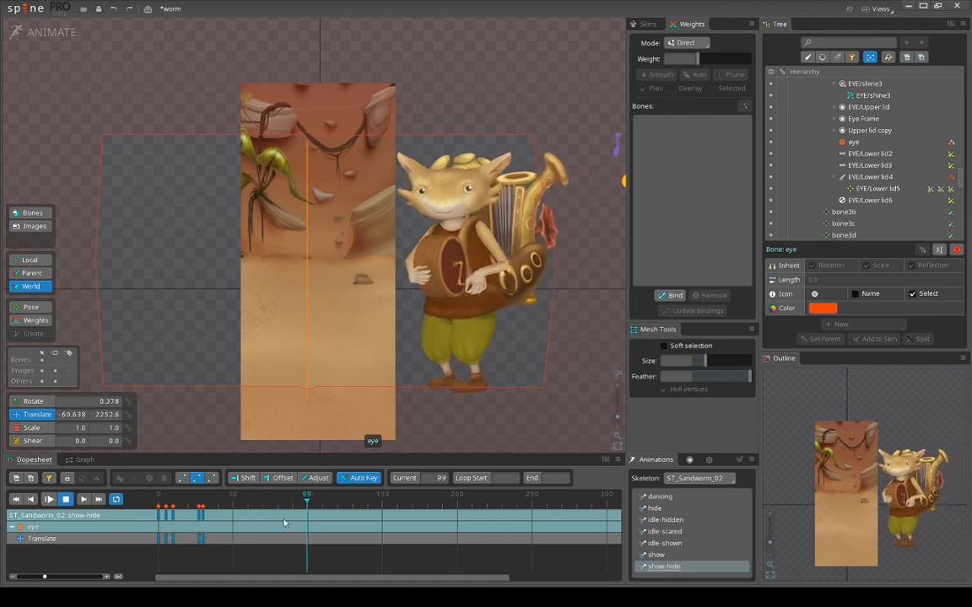
pyautogui.moveTo(307, 502); pyautogui.dragTo(216, 502)
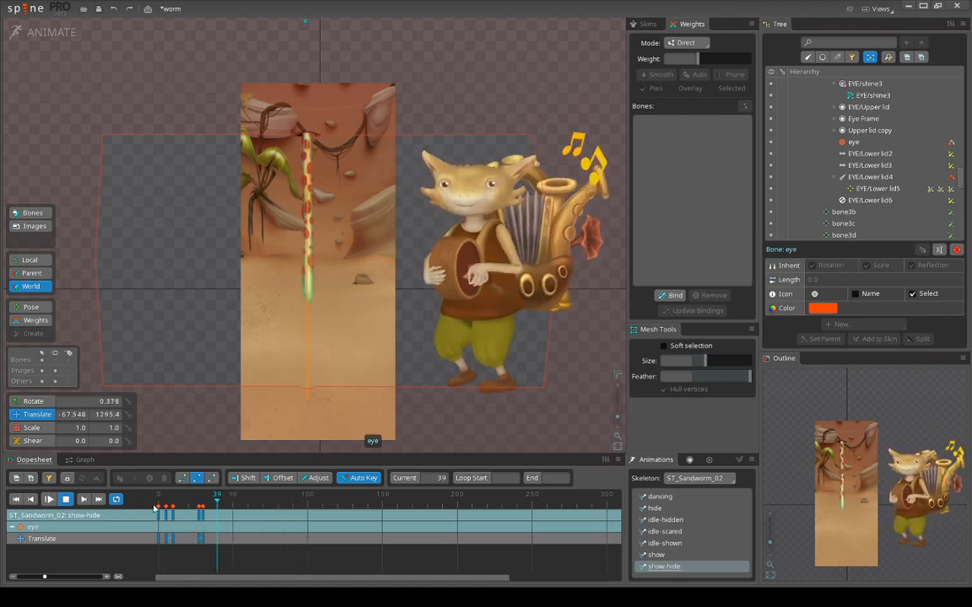
# Replay idle-shown, preview idle-hidden, then return the sandworm rig to the setup pose
pyautogui.click(664, 542)
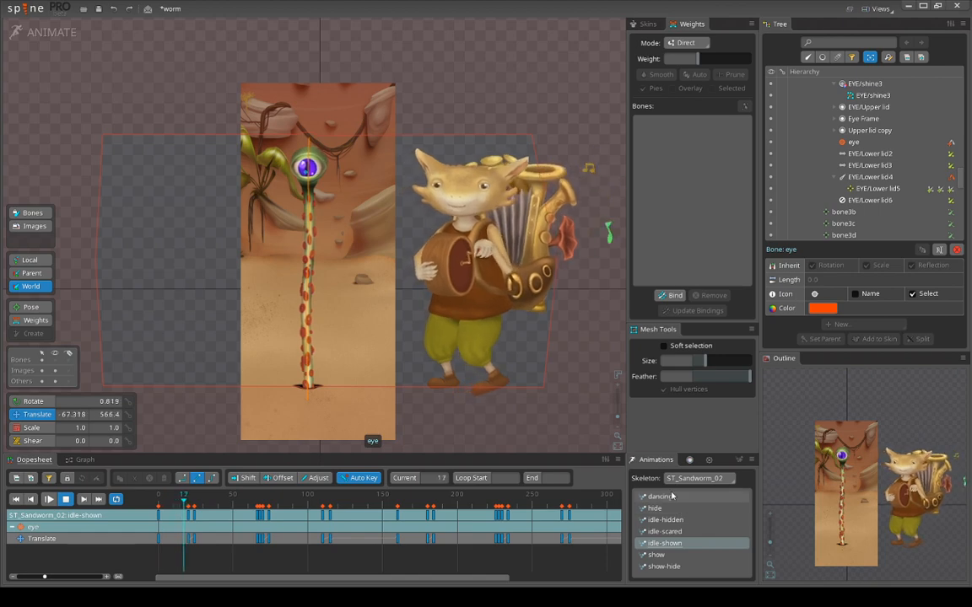
pyautogui.click(666, 519)
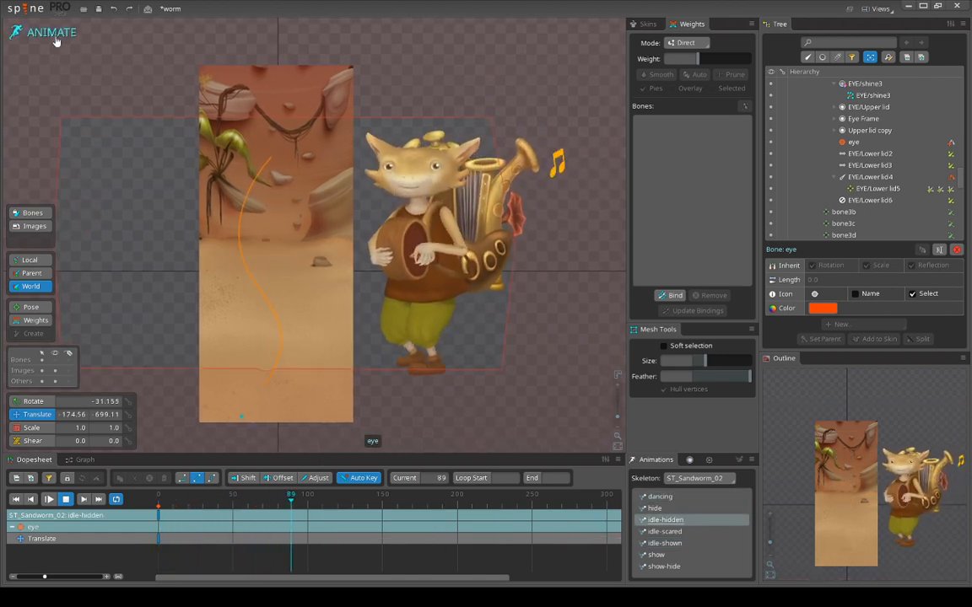
pyautogui.click(44, 32)
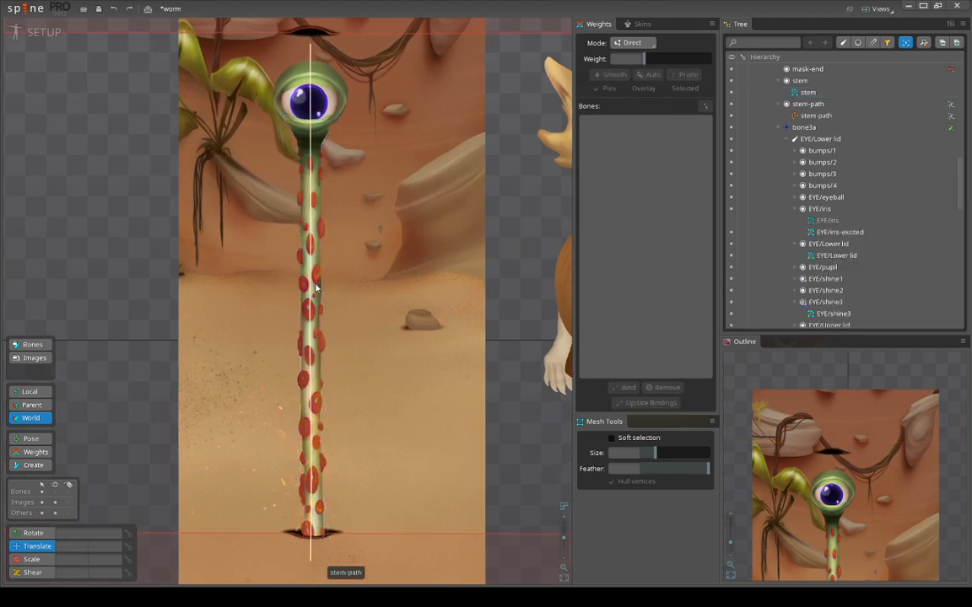
# Inspect the stem-path constraint, the entrance3 bone, and the stem path's bone weights, zoomed in
pyautogui.click(808, 92)
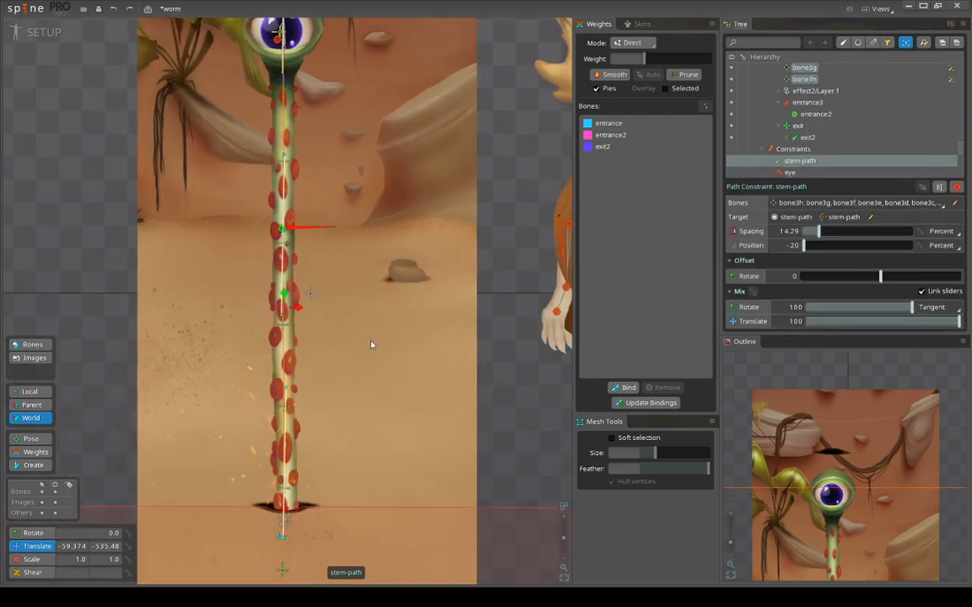
pyautogui.click(807, 102)
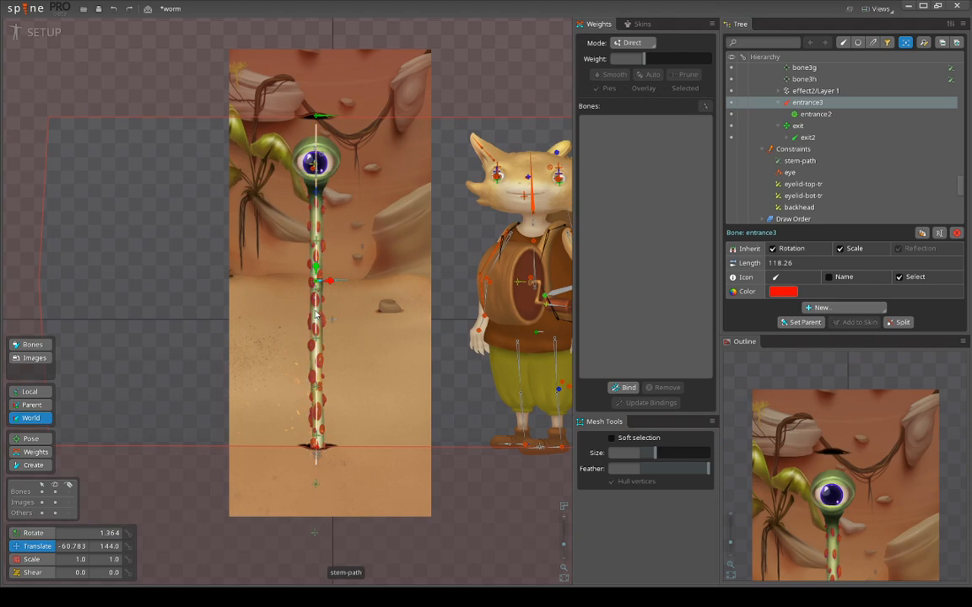
pyautogui.click(816, 92)
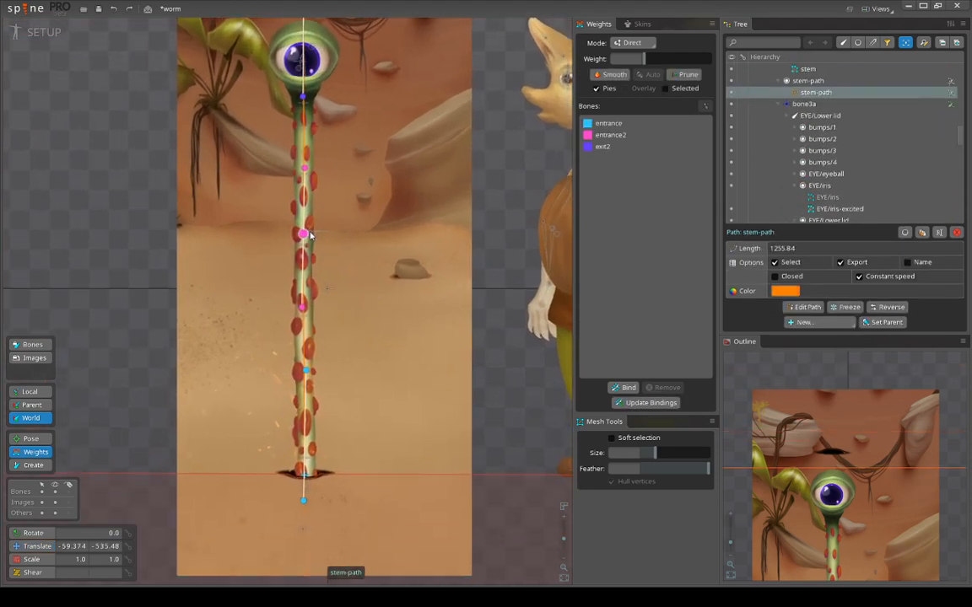
pyautogui.scroll(3)
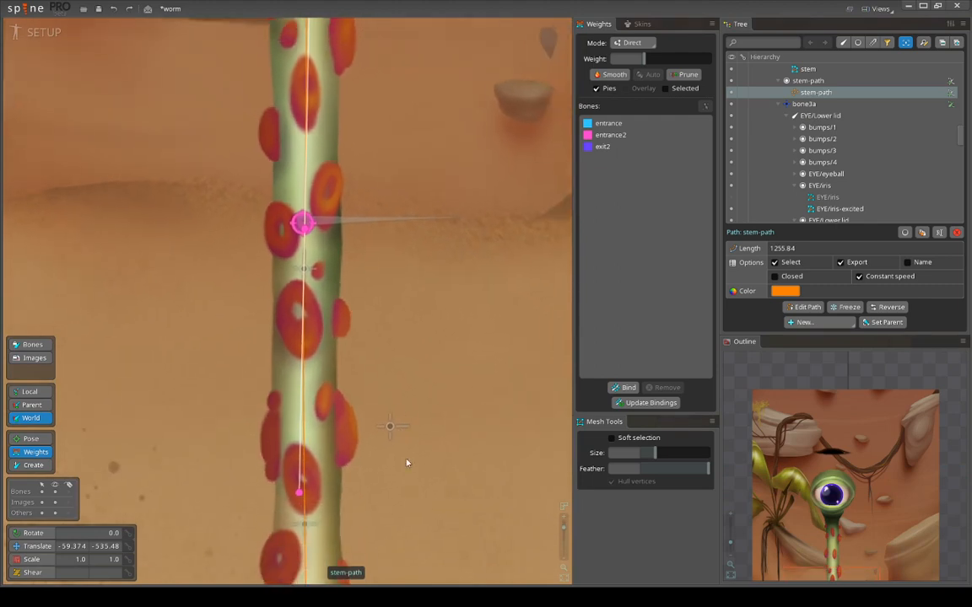